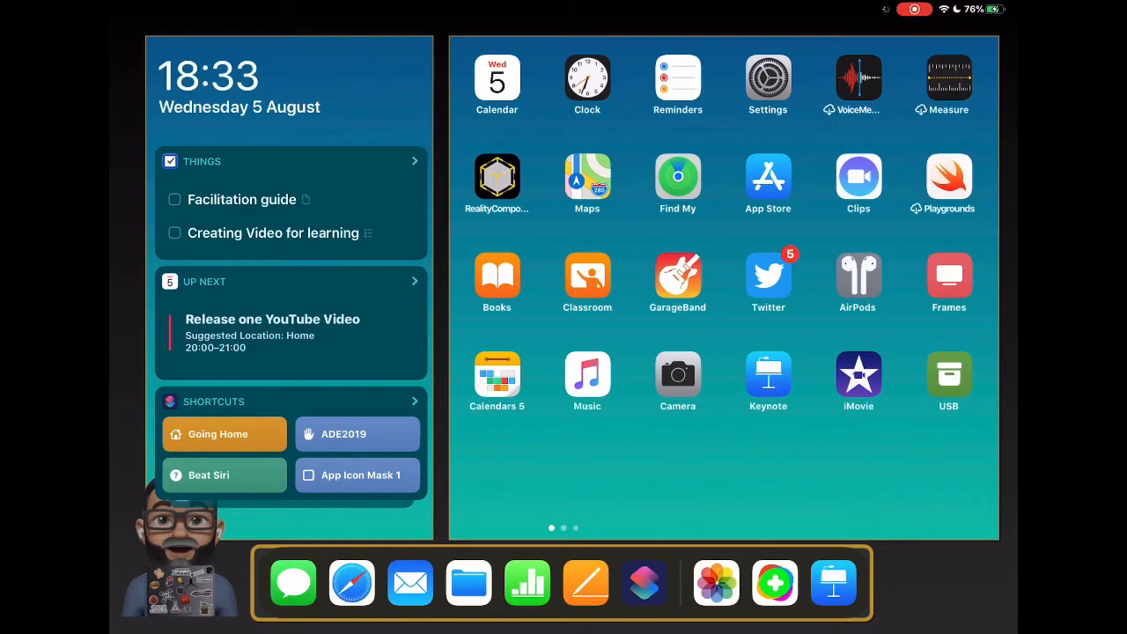
# Launch Flipgrid from the iPad Dock to reach its Welcome back screen
pyautogui.click(762, 474)
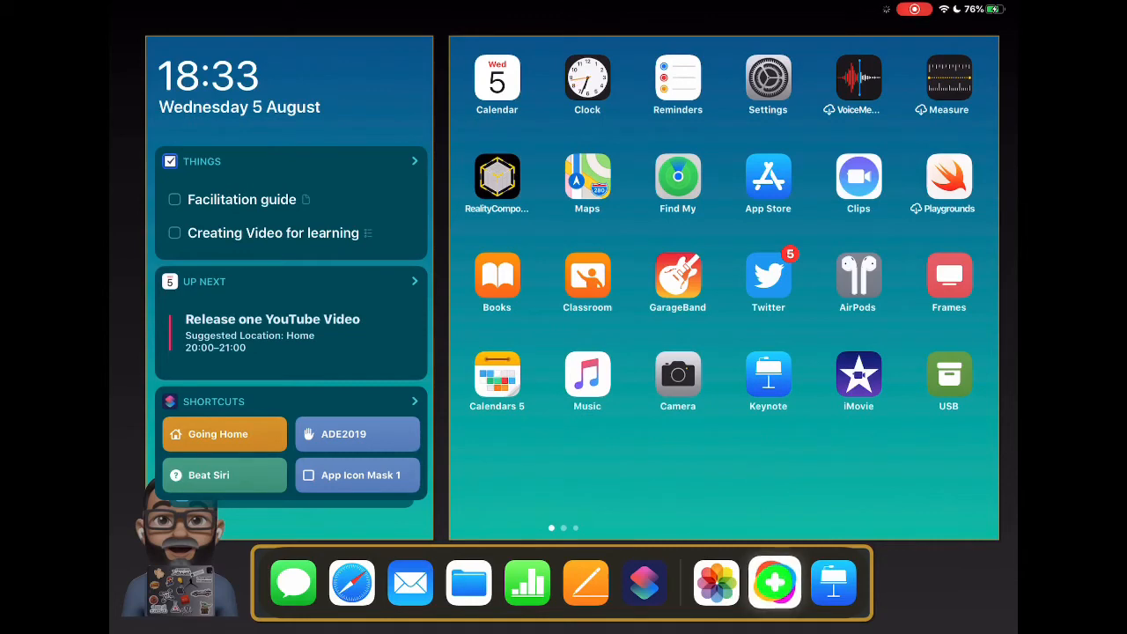
pyautogui.click(776, 582)
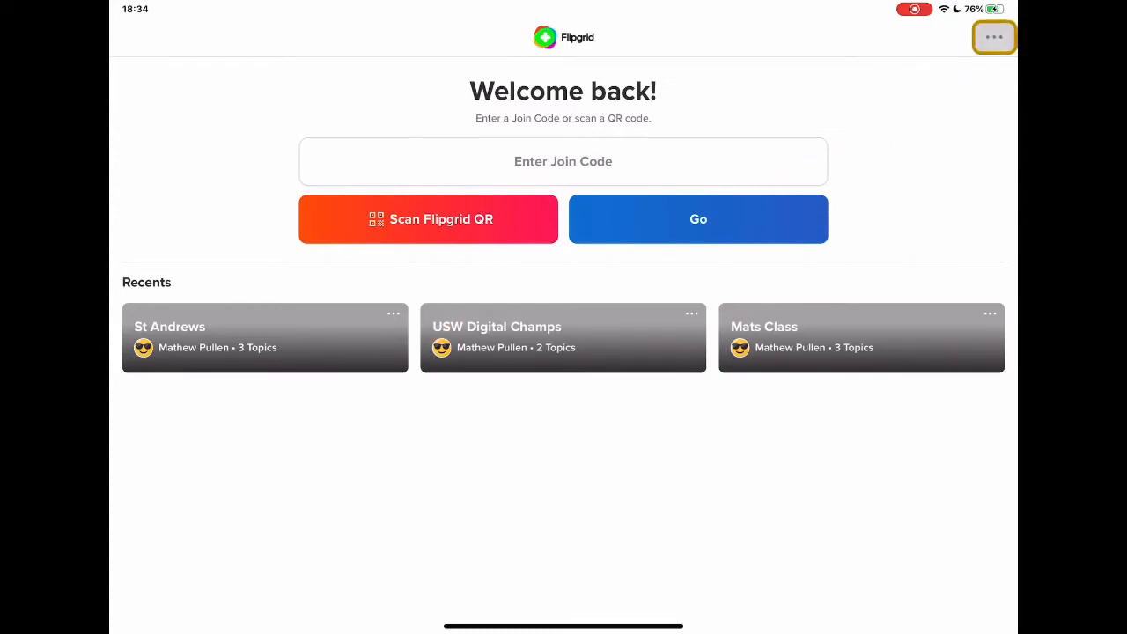
# Open the Educator Dashboard from the ••• menu to see the Discussion groups
pyautogui.click(993, 37)
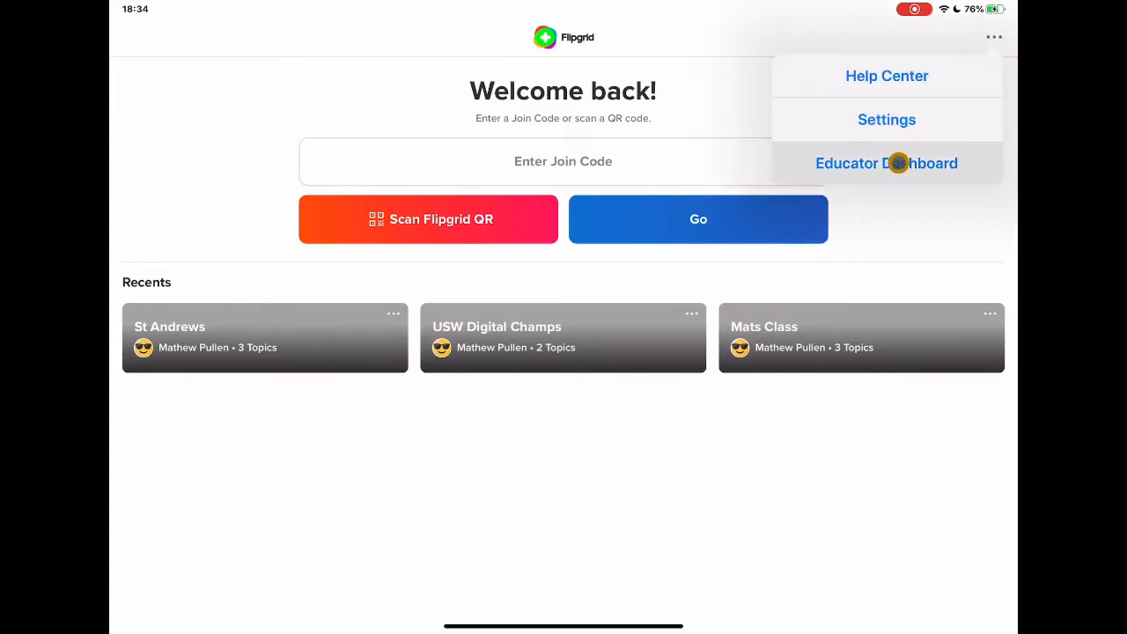
pyautogui.click(887, 163)
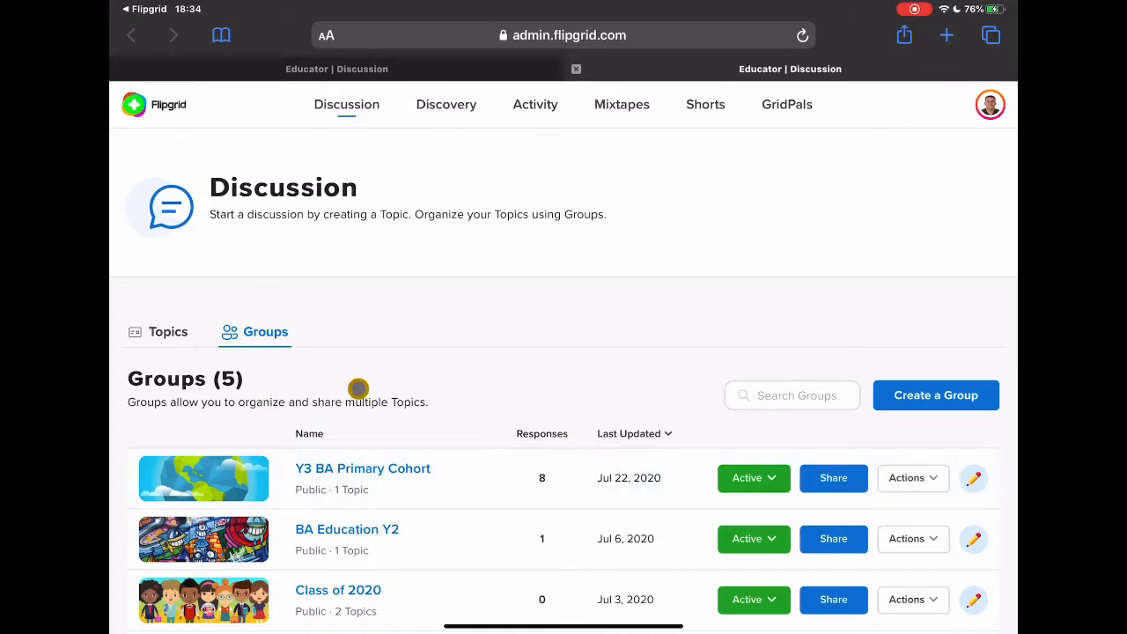
pyautogui.moveTo(358, 389)
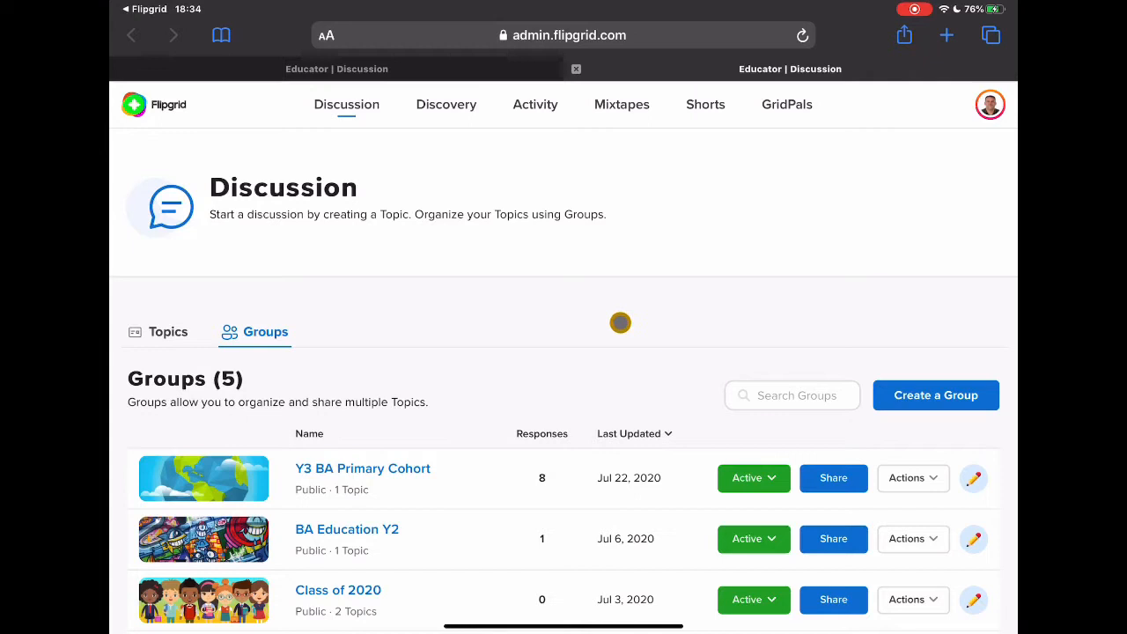
pyautogui.click(936, 394)
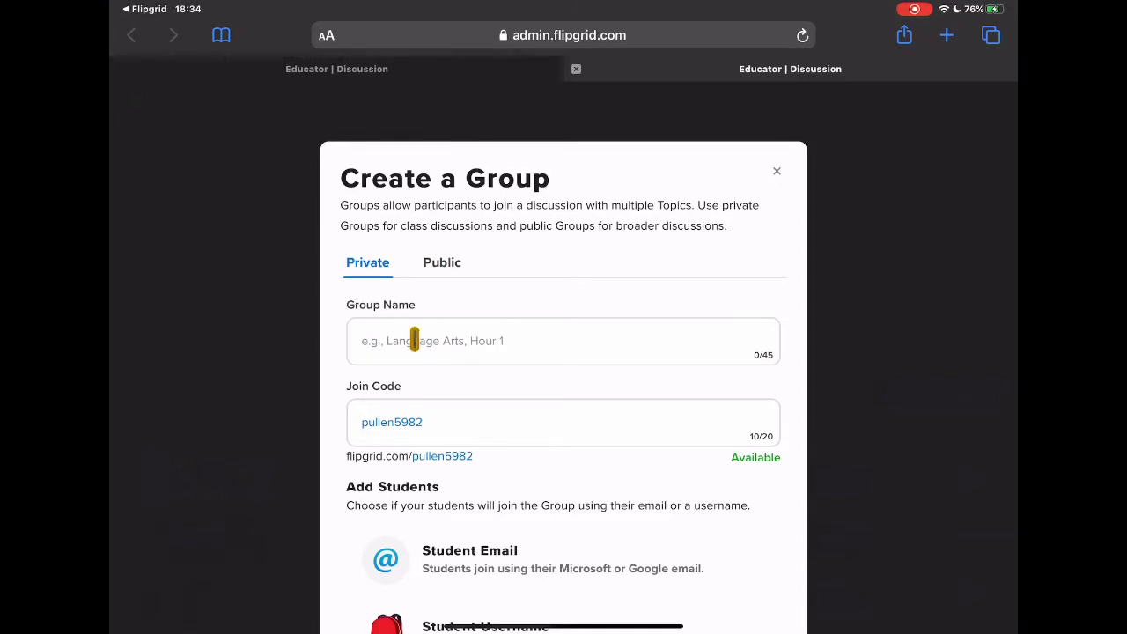
pyautogui.click(563, 341)
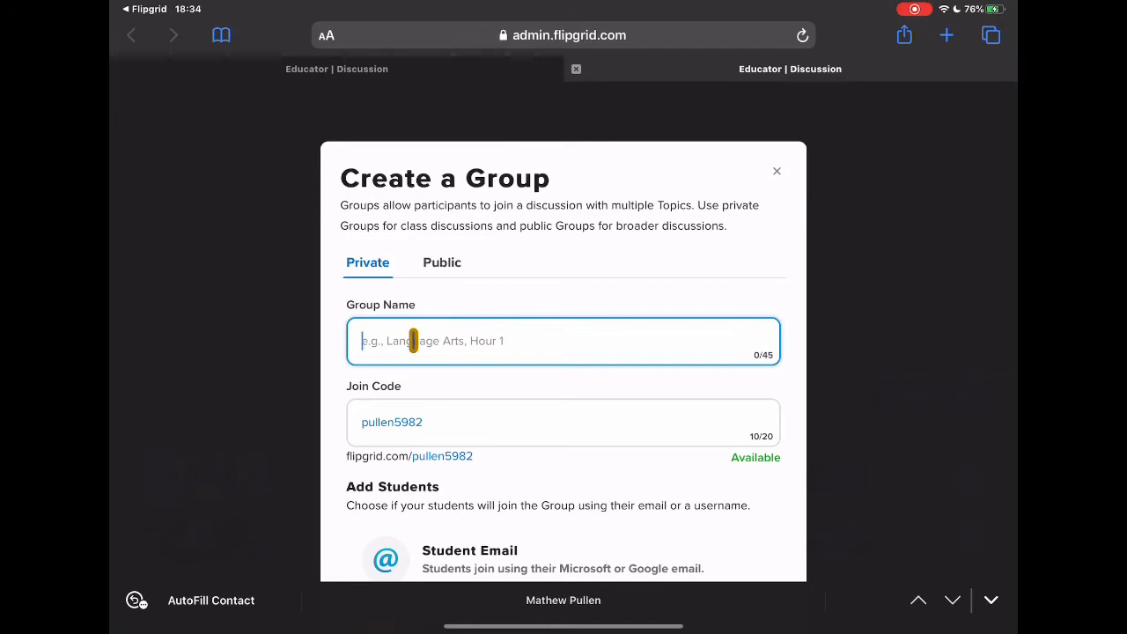
pyautogui.write('Our Class')
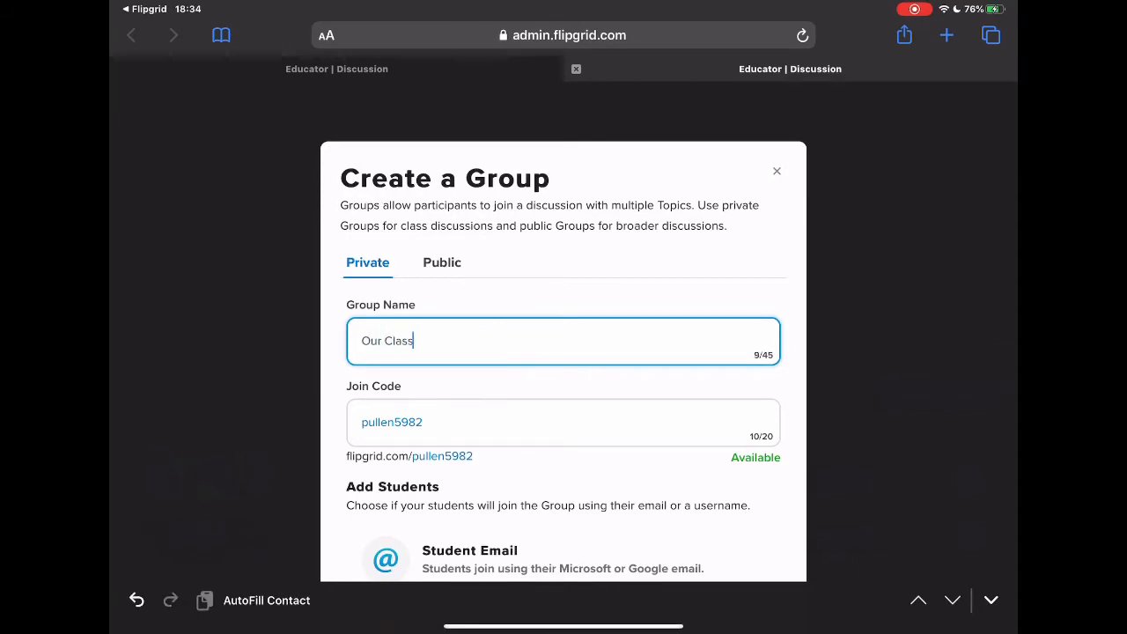
pyautogui.scroll(-3)
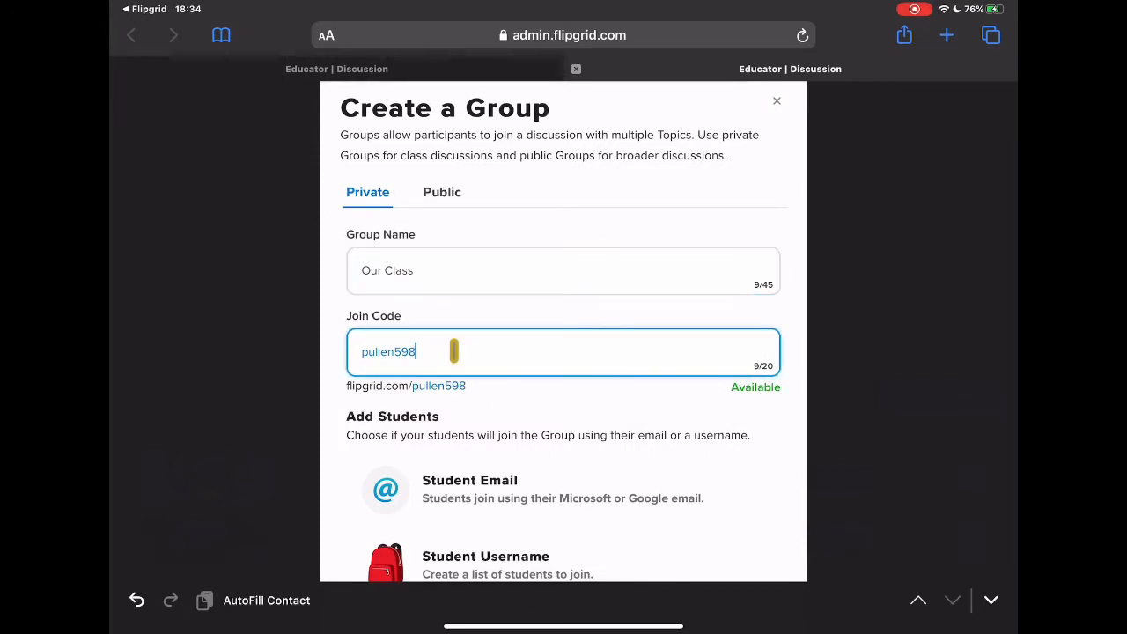
pyautogui.press('backspace')
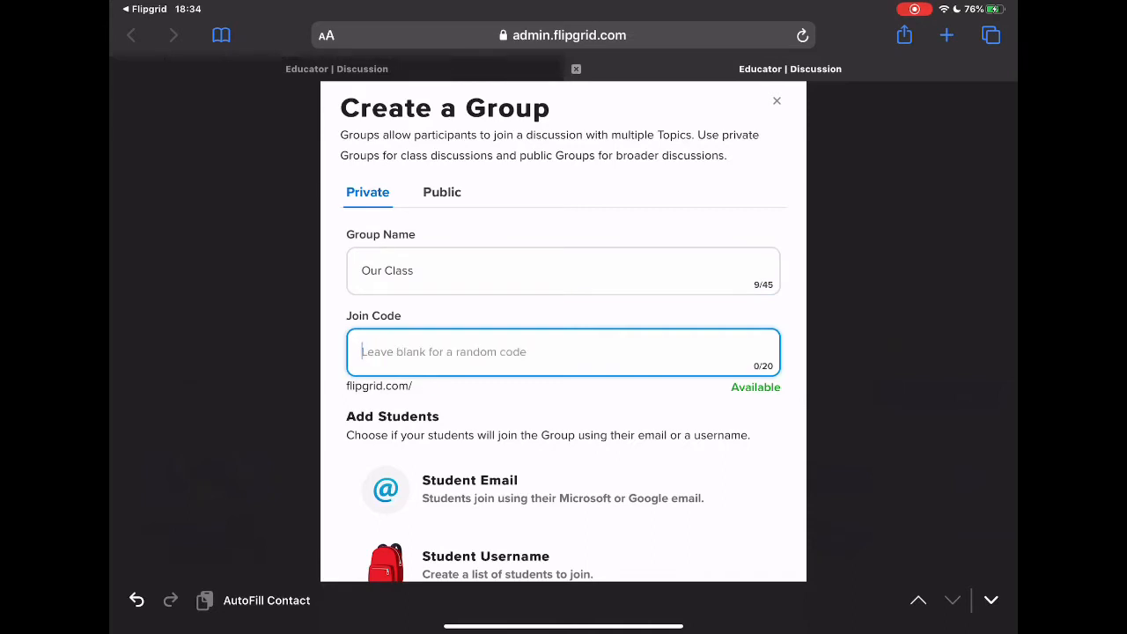
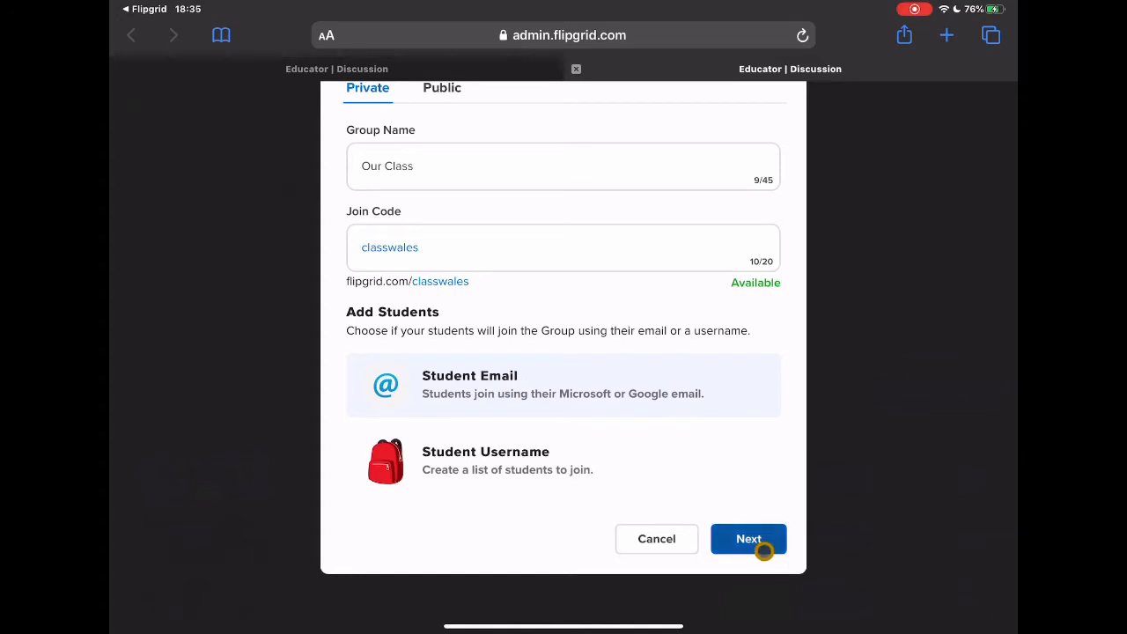
pyautogui.click(748, 539)
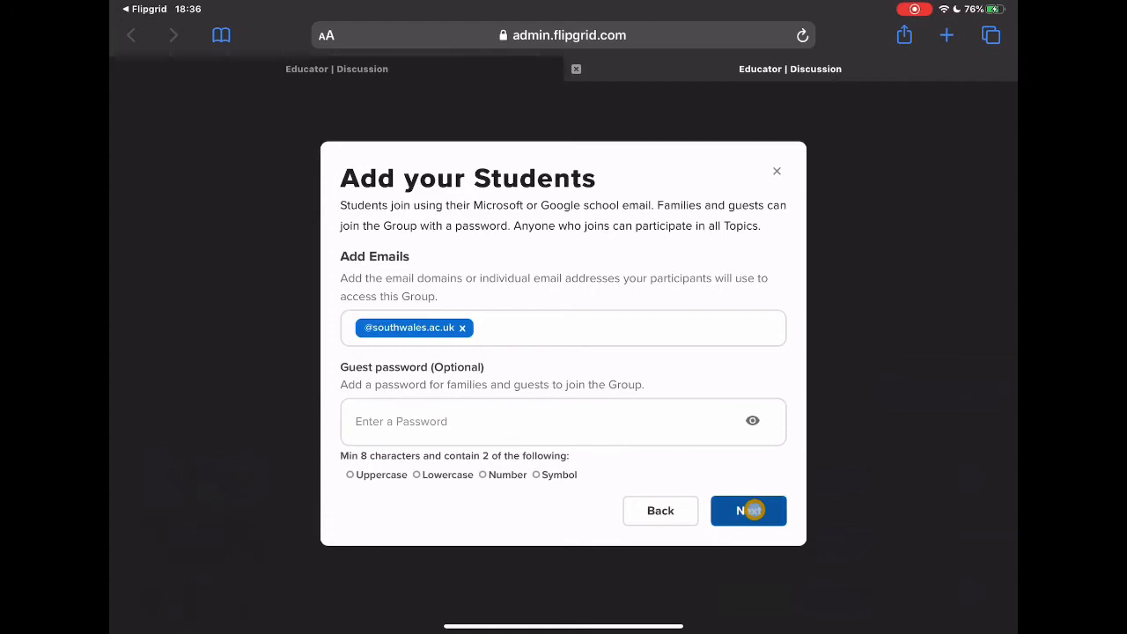
pyautogui.click(749, 511)
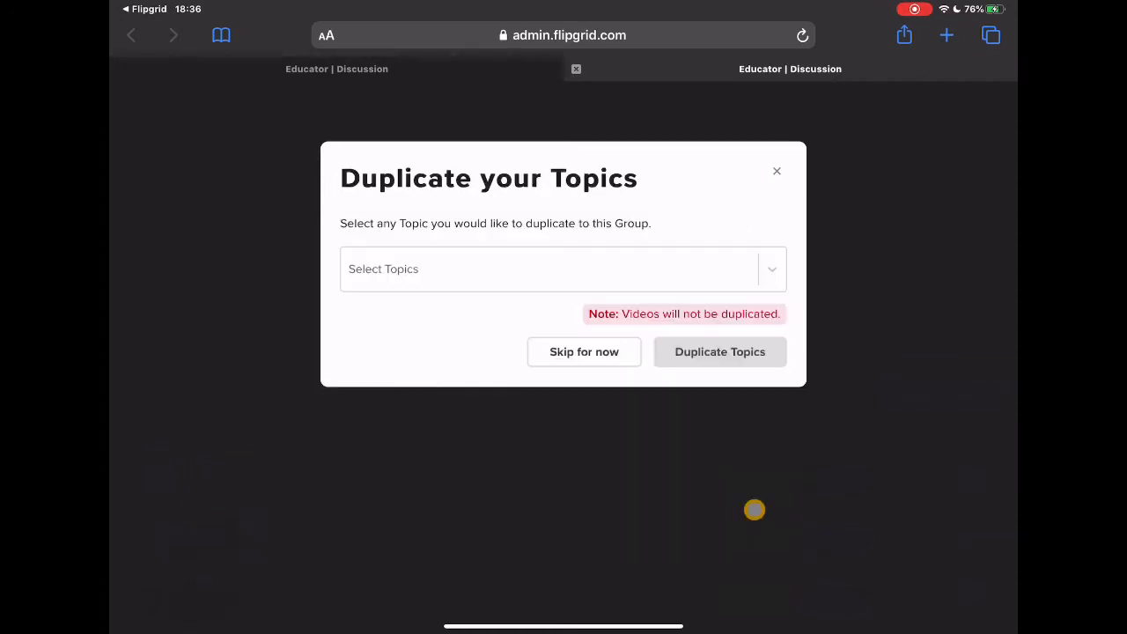
pyautogui.moveTo(508, 265)
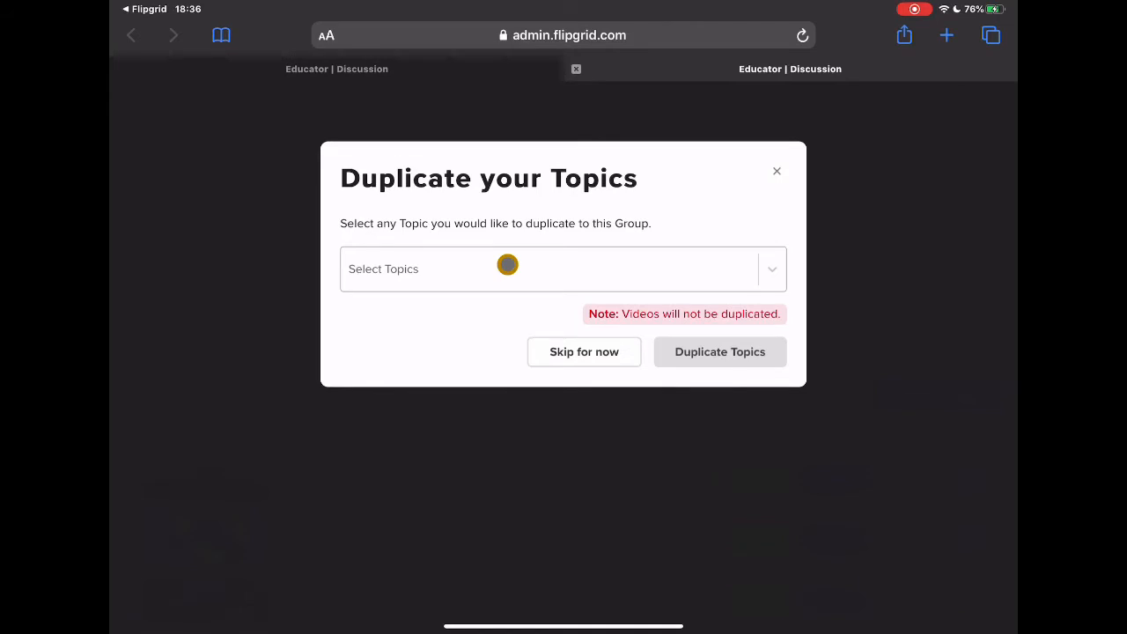
pyautogui.moveTo(764, 269)
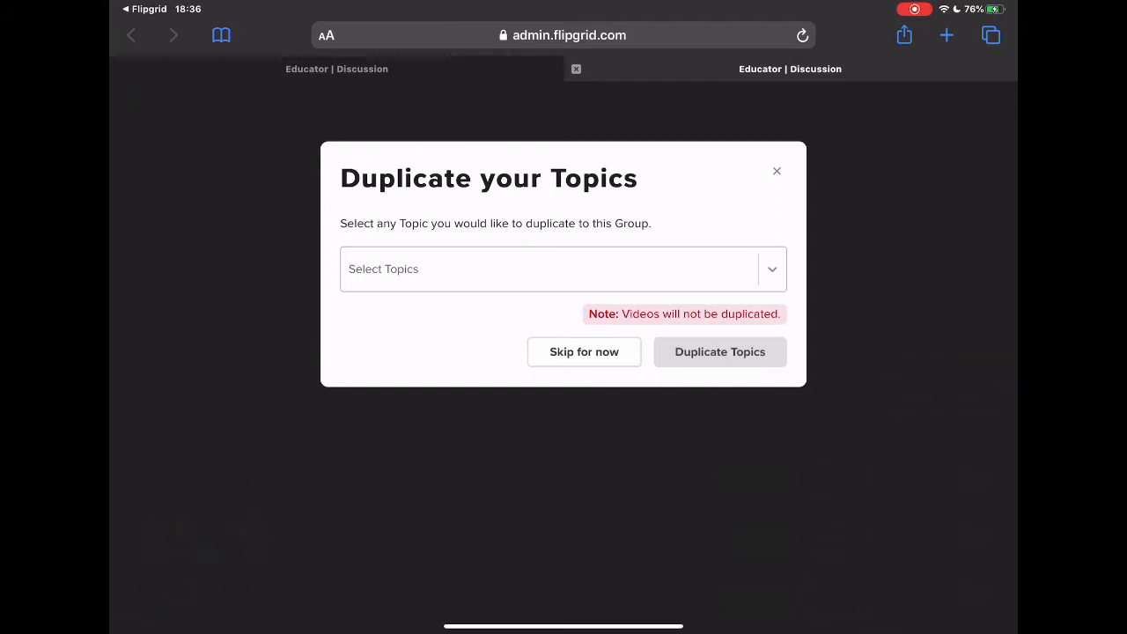
# Review the Select Topics list, then skip duplicating any topics
pyautogui.click(563, 269)
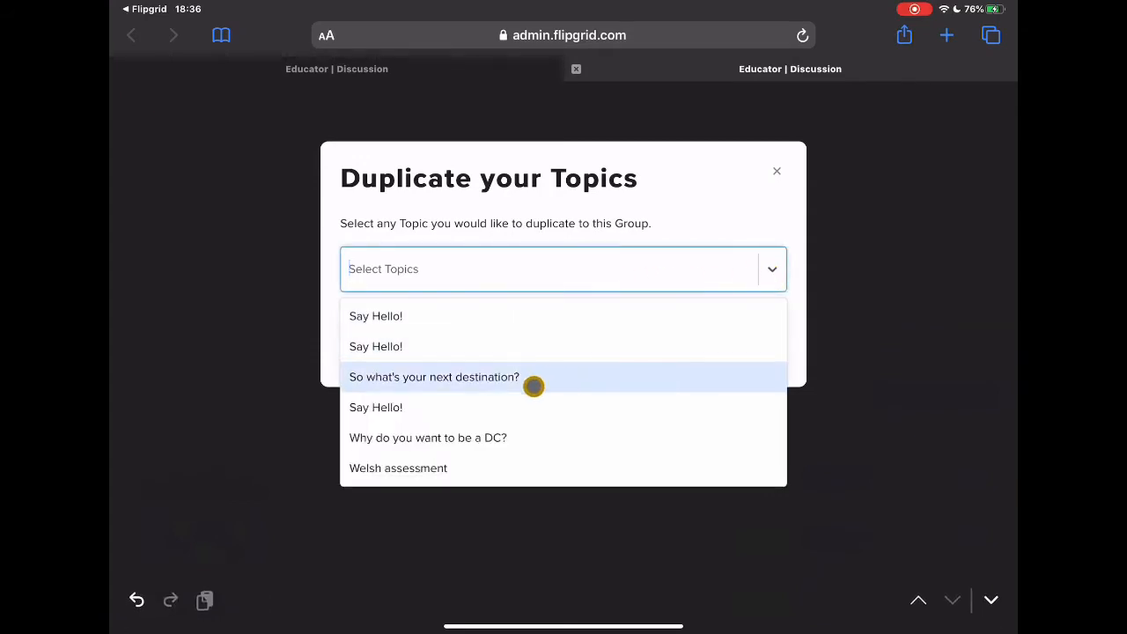
pyautogui.moveTo(515, 431)
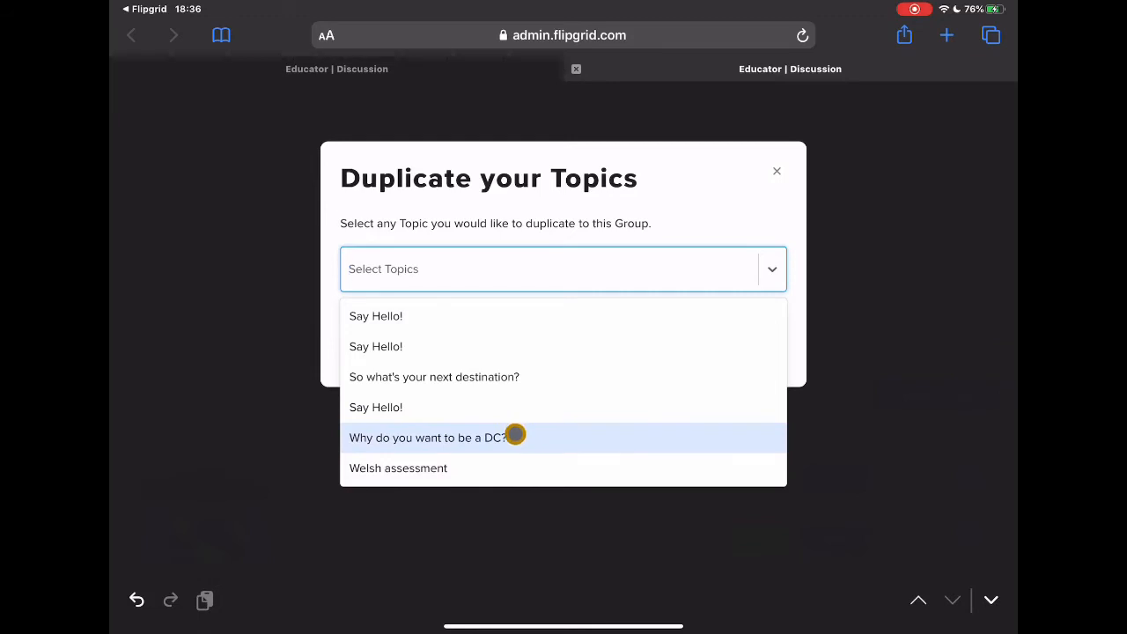
pyautogui.moveTo(515, 377)
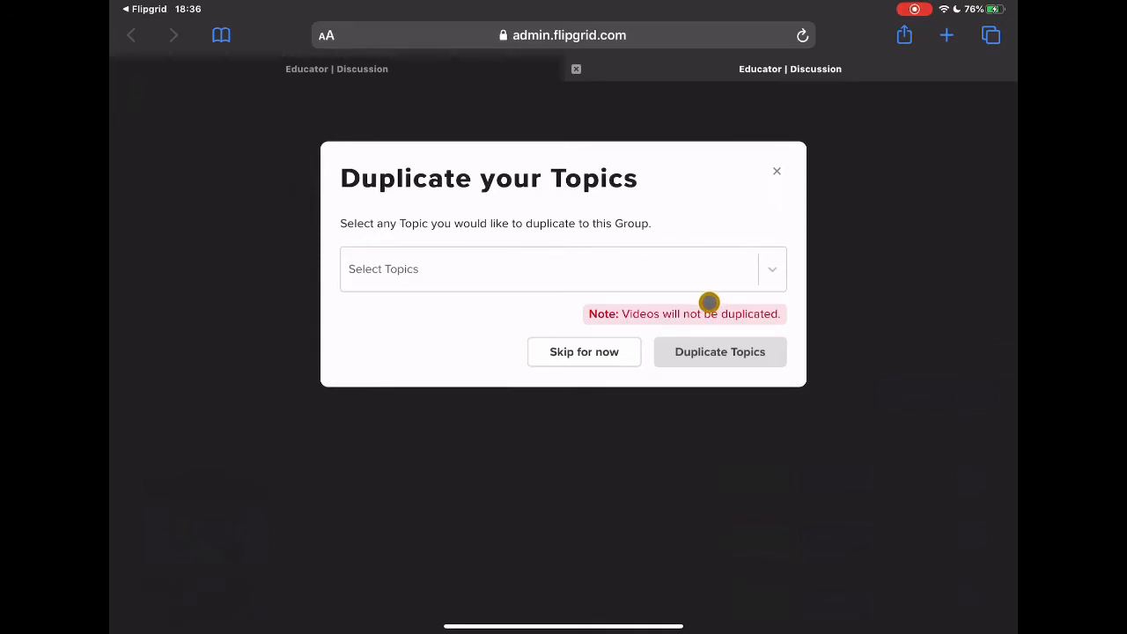
pyautogui.moveTo(607, 346)
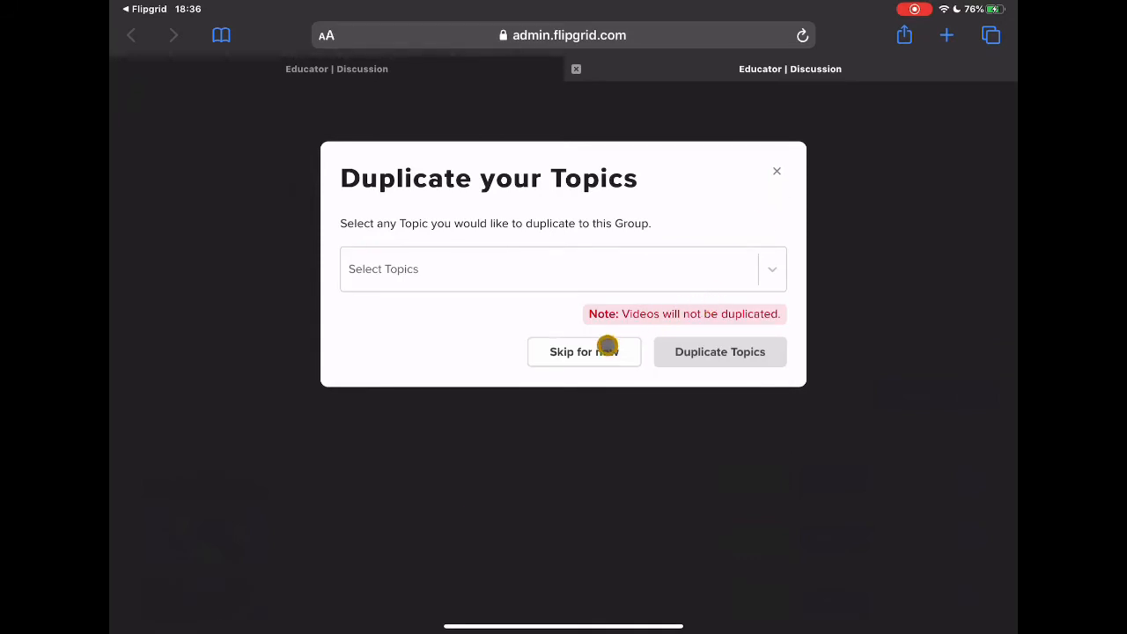
pyautogui.click(584, 351)
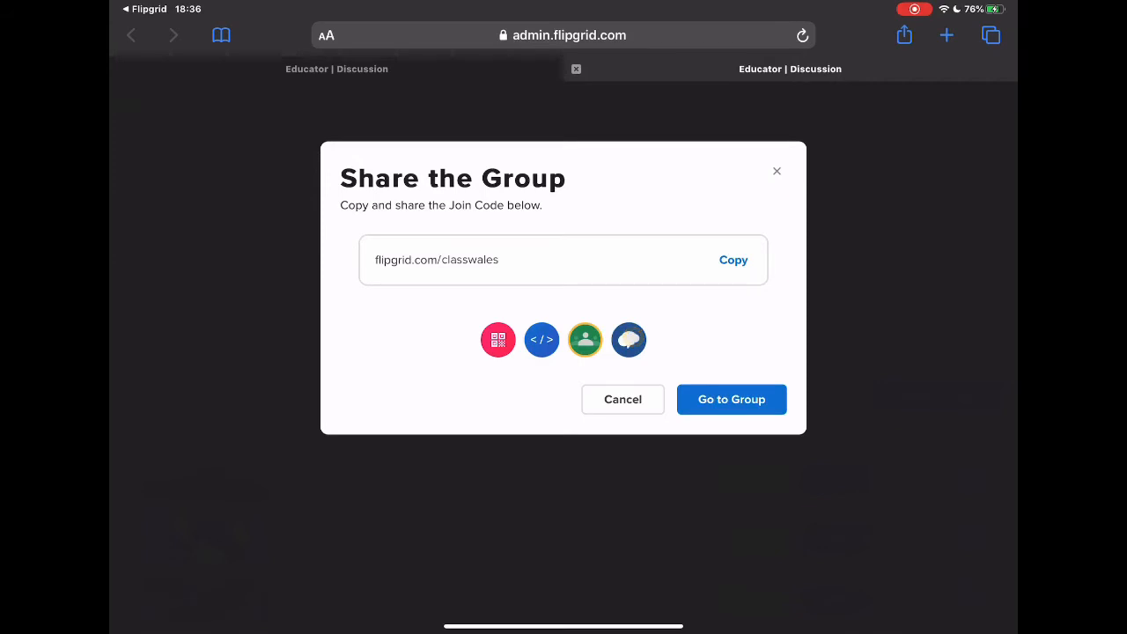
pyautogui.click(734, 260)
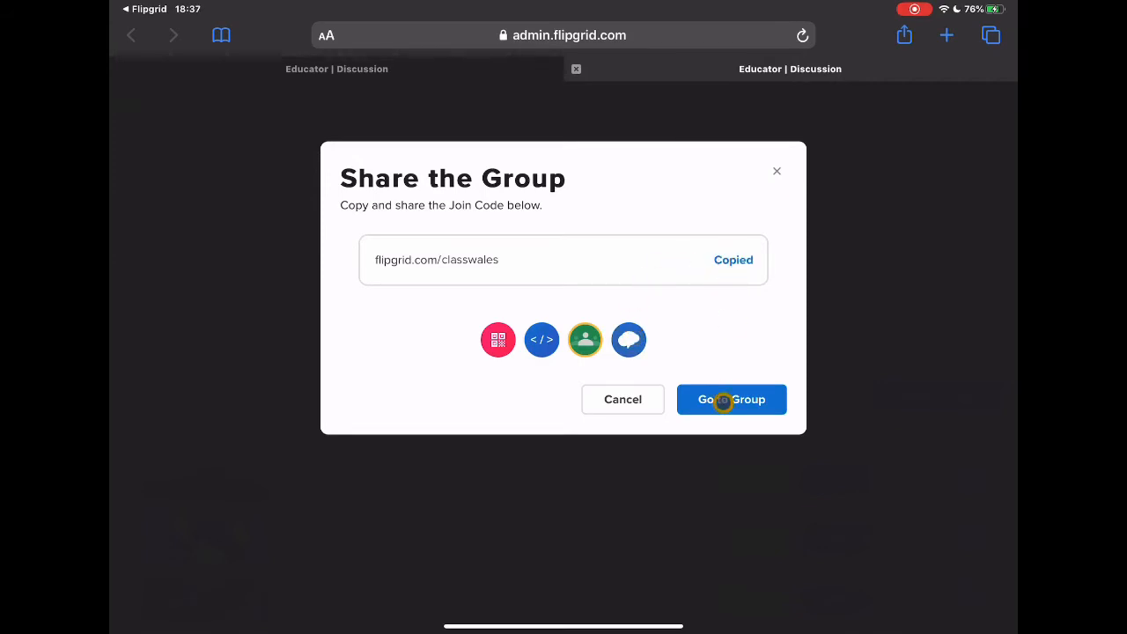
pyautogui.click(731, 399)
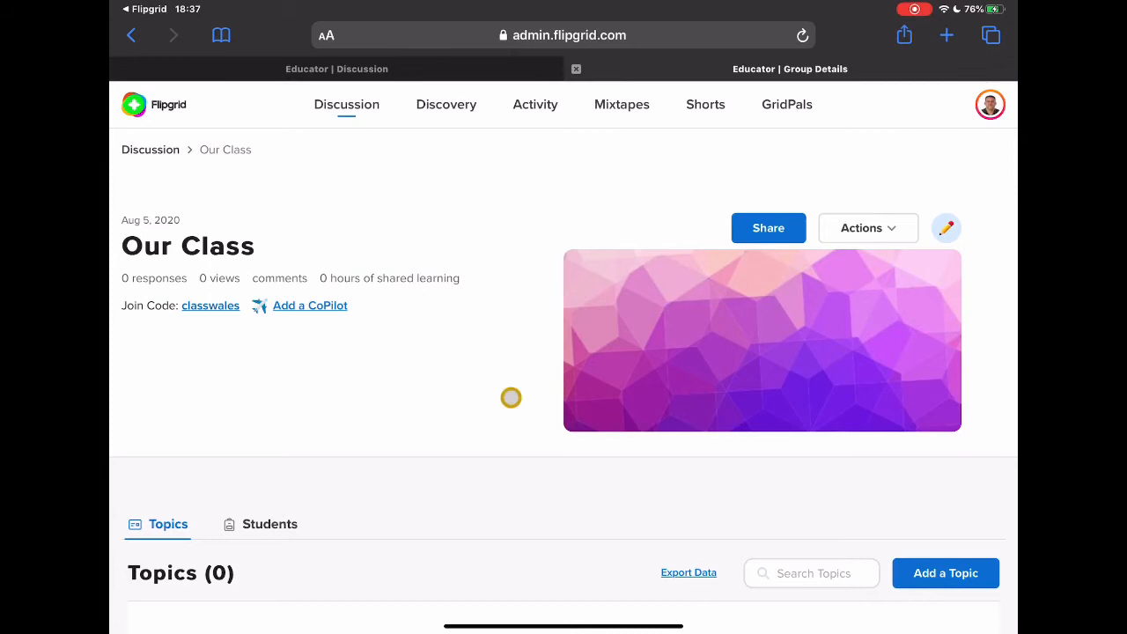
pyautogui.scroll(-3)
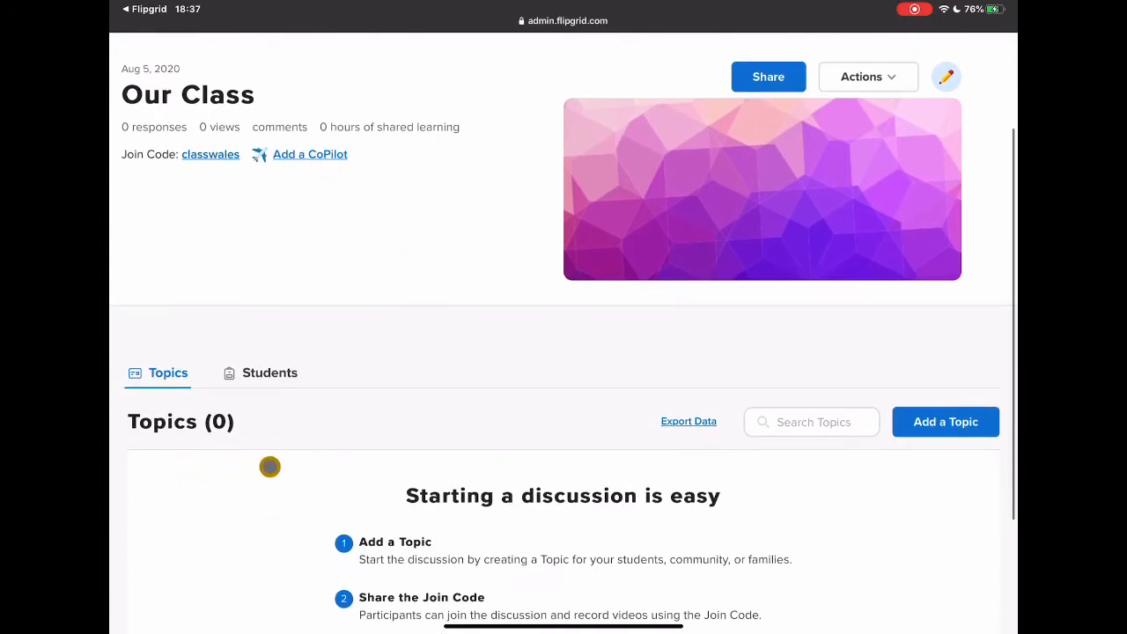
pyautogui.scroll(-3)
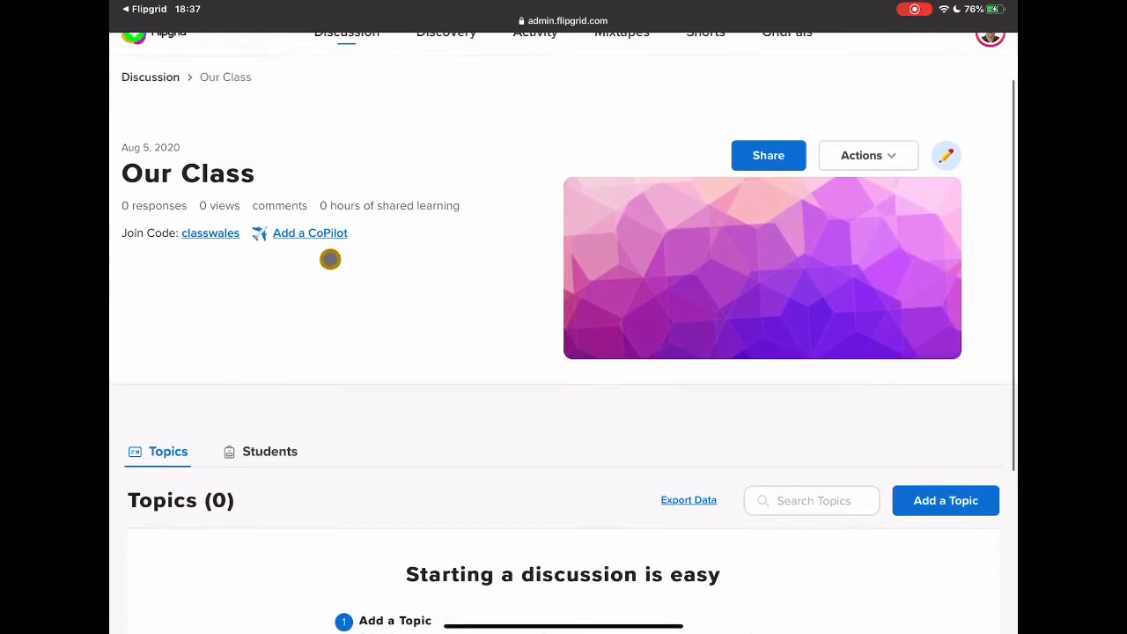
pyautogui.moveTo(355, 245)
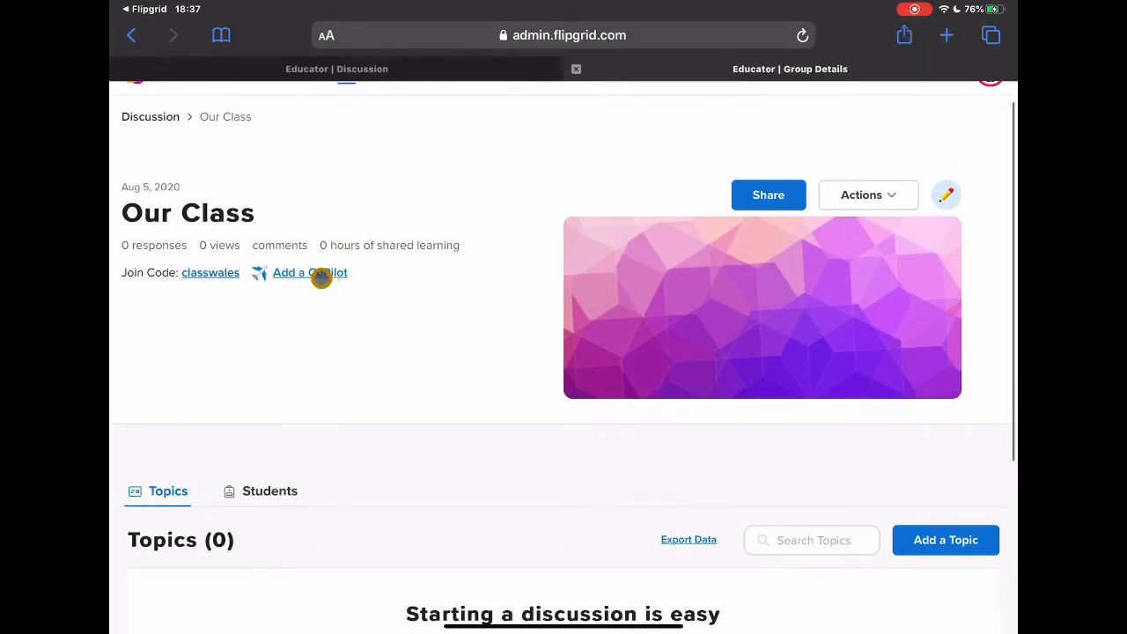
pyautogui.click(303, 272)
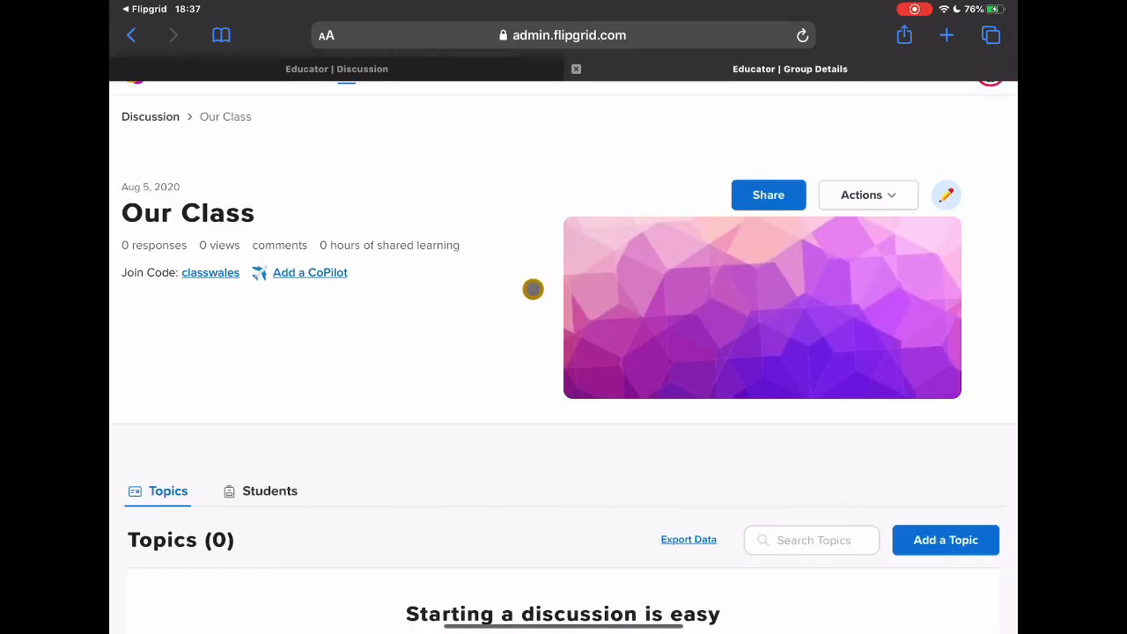
pyautogui.click(768, 194)
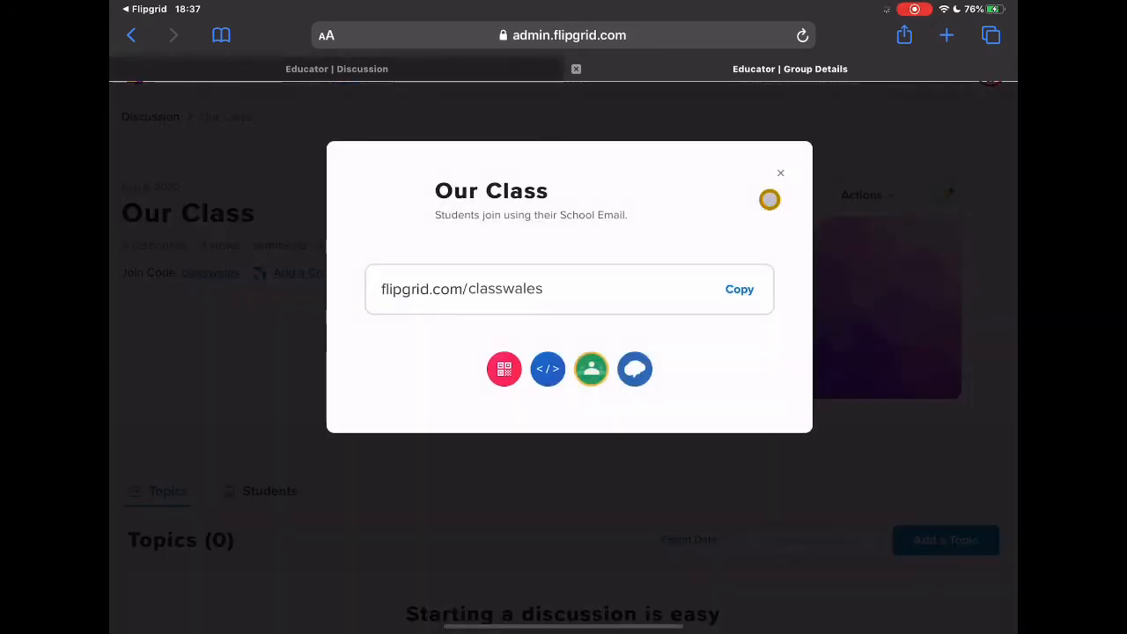
pyautogui.click(781, 173)
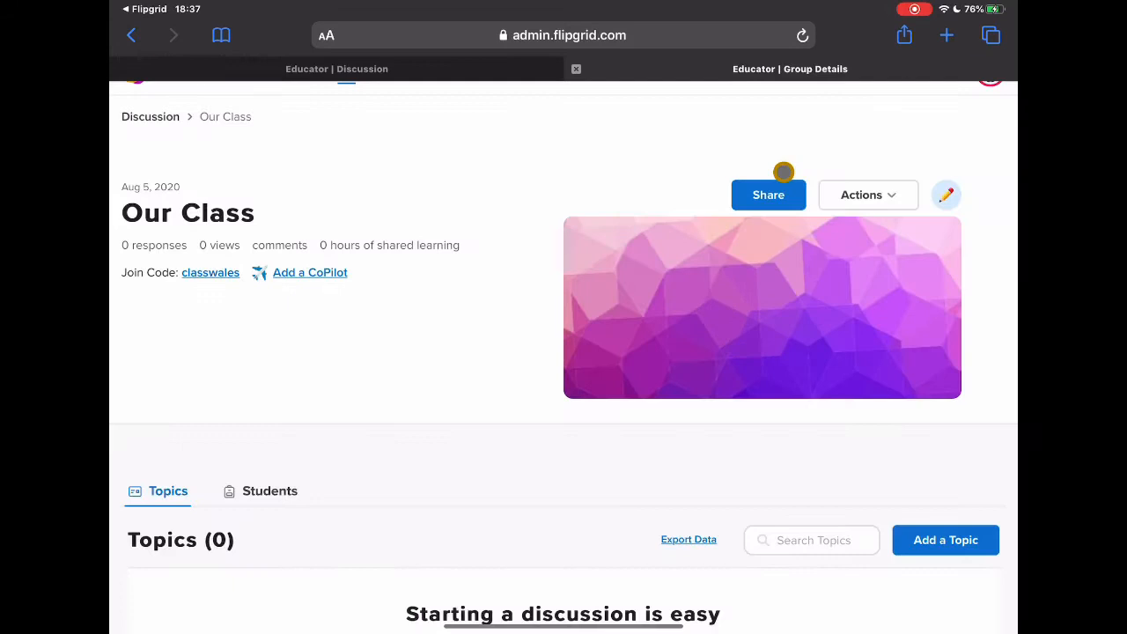
pyautogui.click(868, 194)
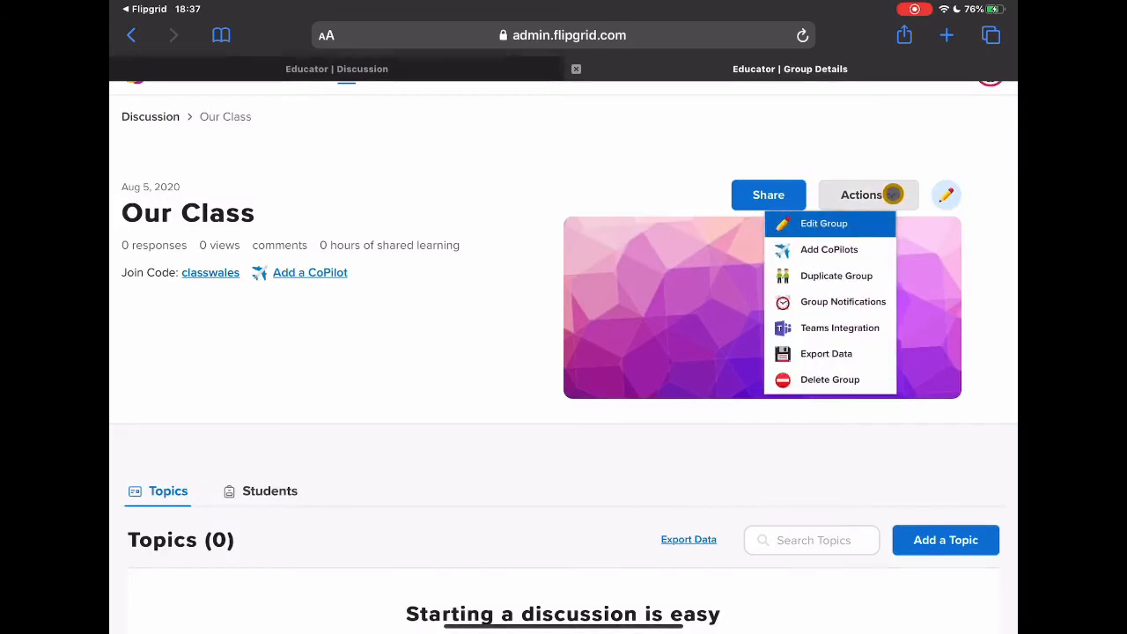
pyautogui.moveTo(830, 276)
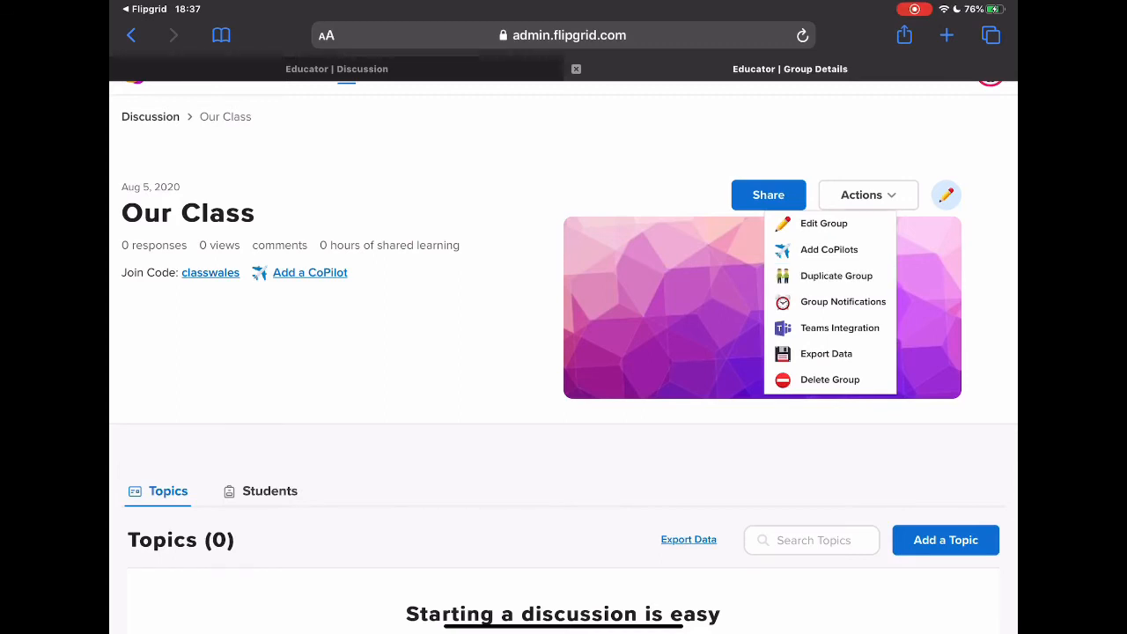
pyautogui.moveTo(843, 301)
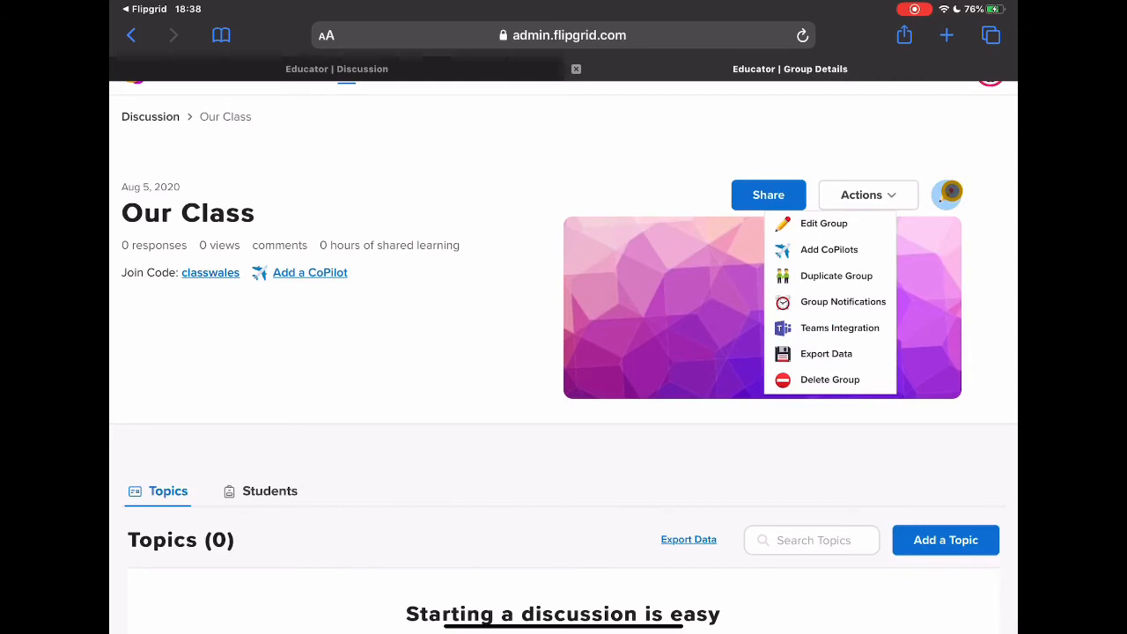
# Edit Our Class, choose the rainbow stripes Textures cover, and save with Update
pyautogui.click(823, 223)
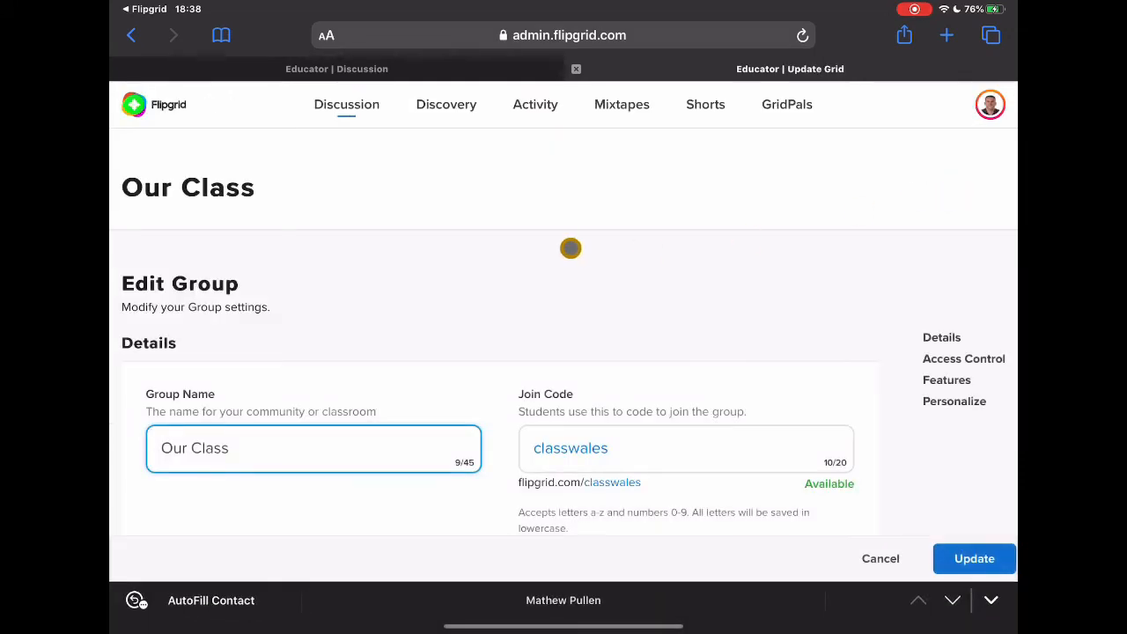
pyautogui.scroll(-3)
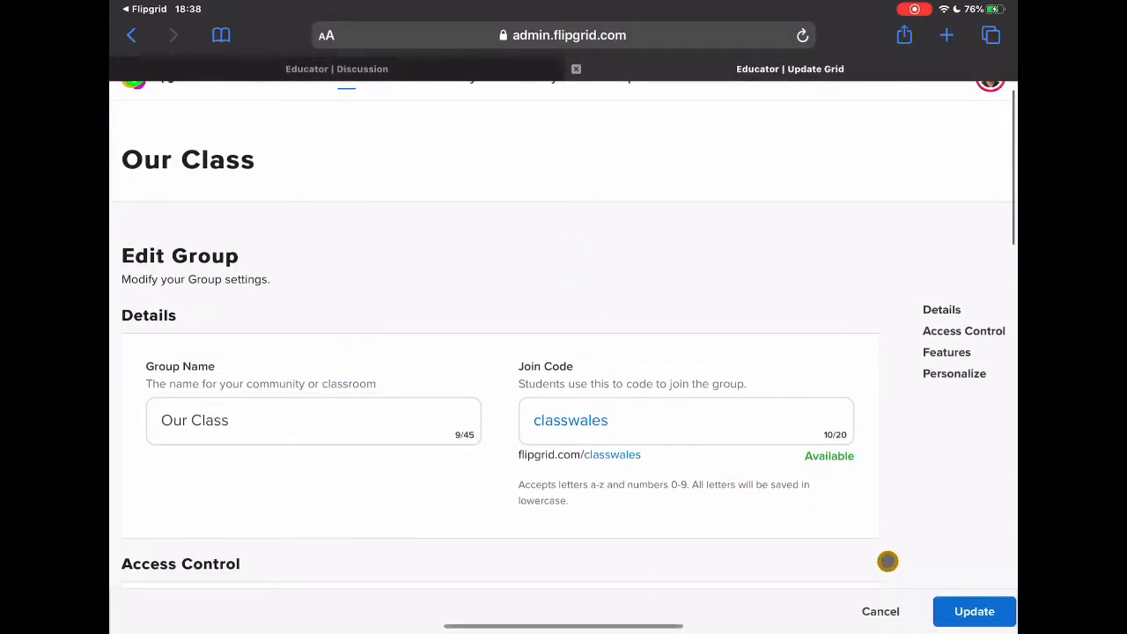
pyautogui.click(880, 611)
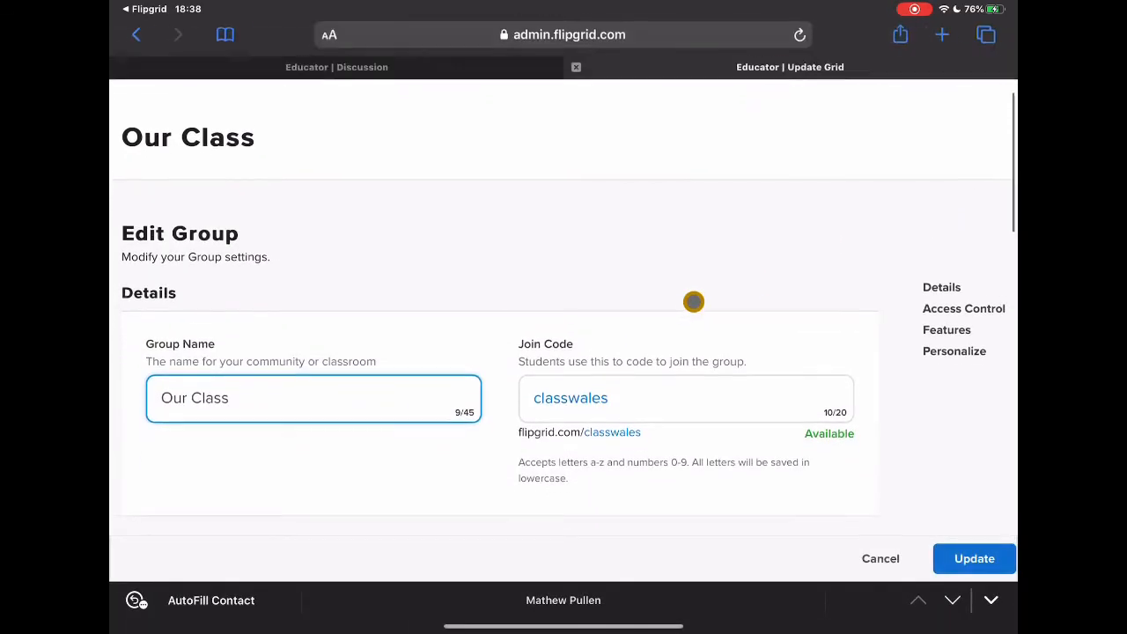
pyautogui.click(964, 134)
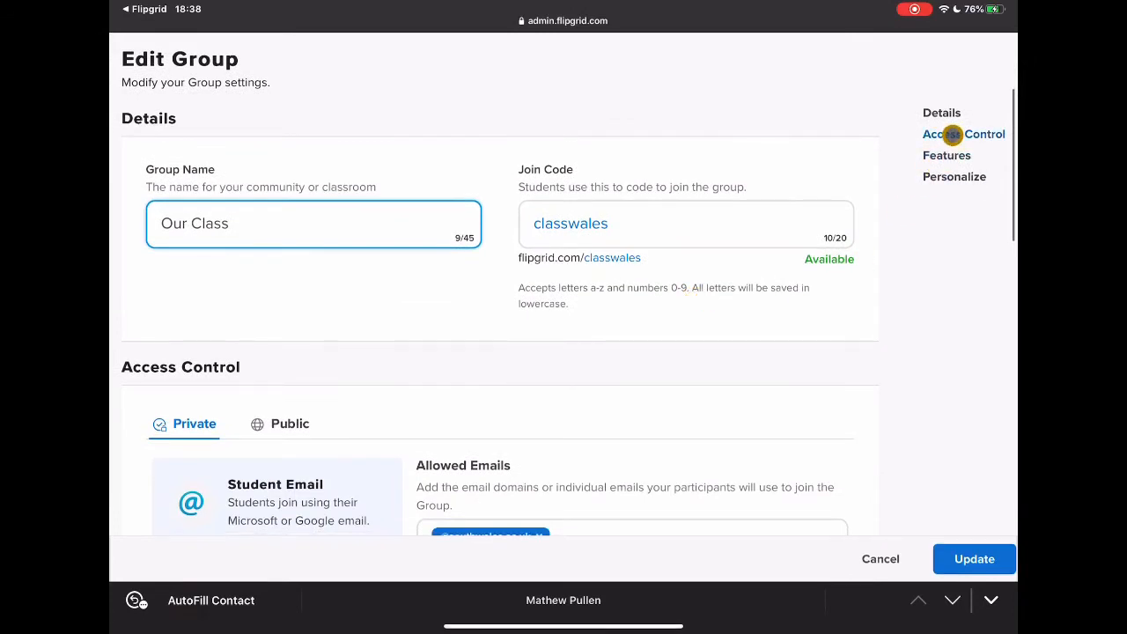
pyautogui.click(955, 176)
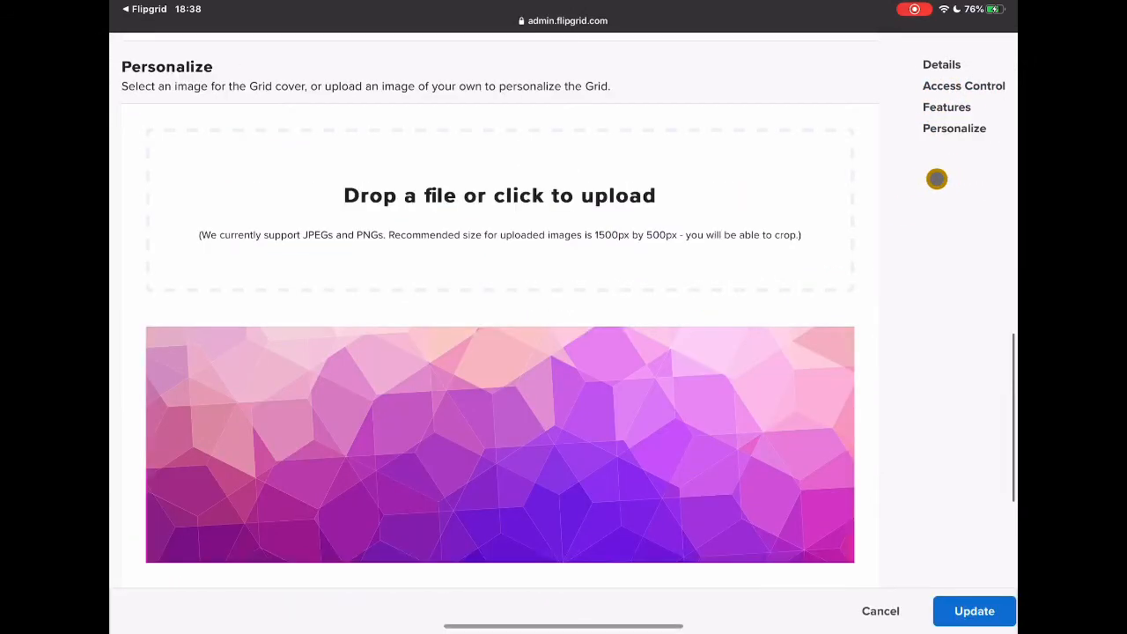
pyautogui.moveTo(421, 214)
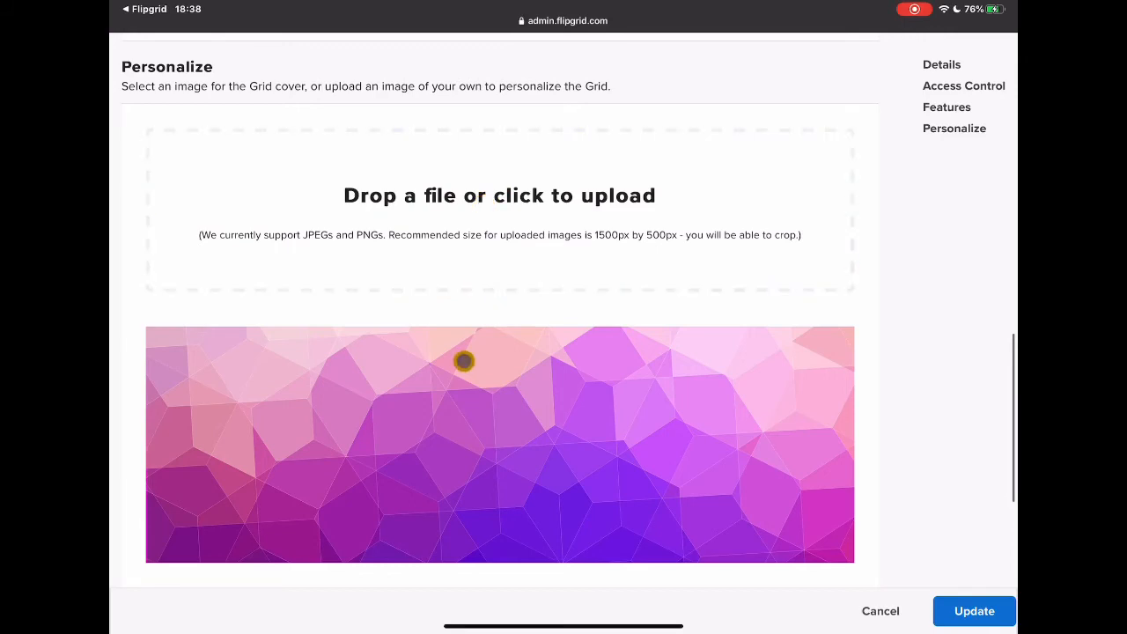
pyautogui.scroll(-3)
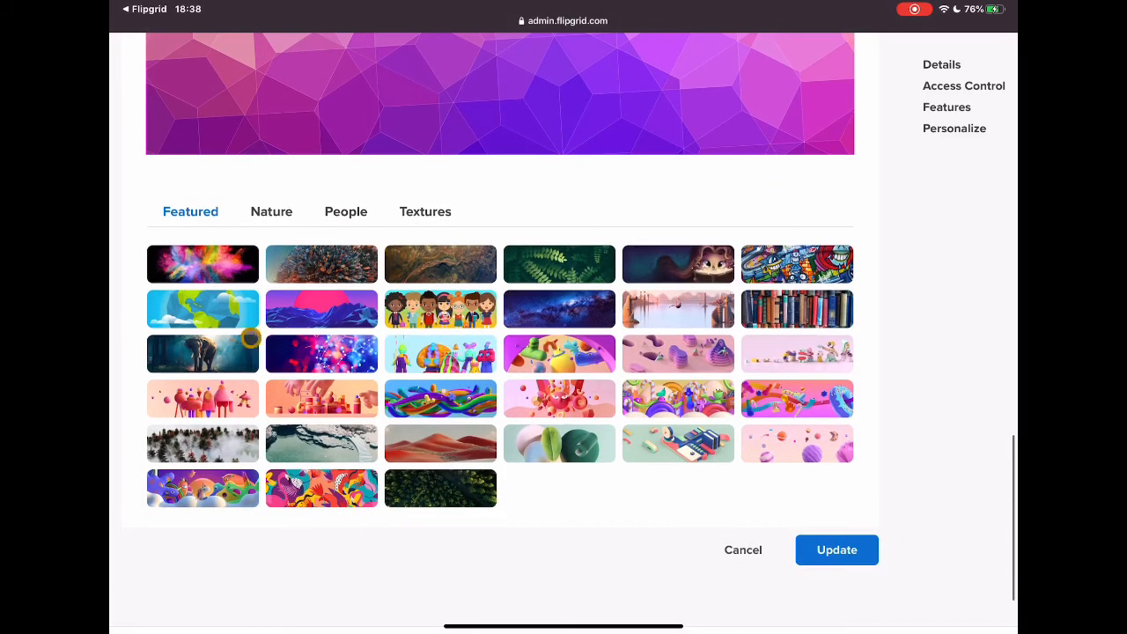
pyautogui.click(271, 211)
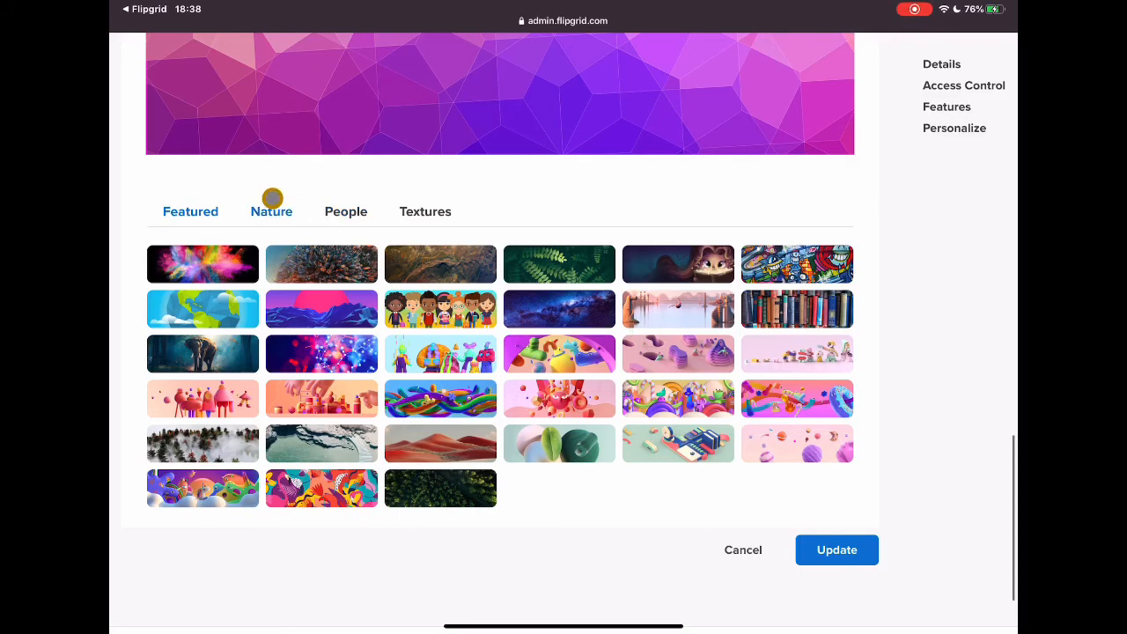
pyautogui.click(347, 211)
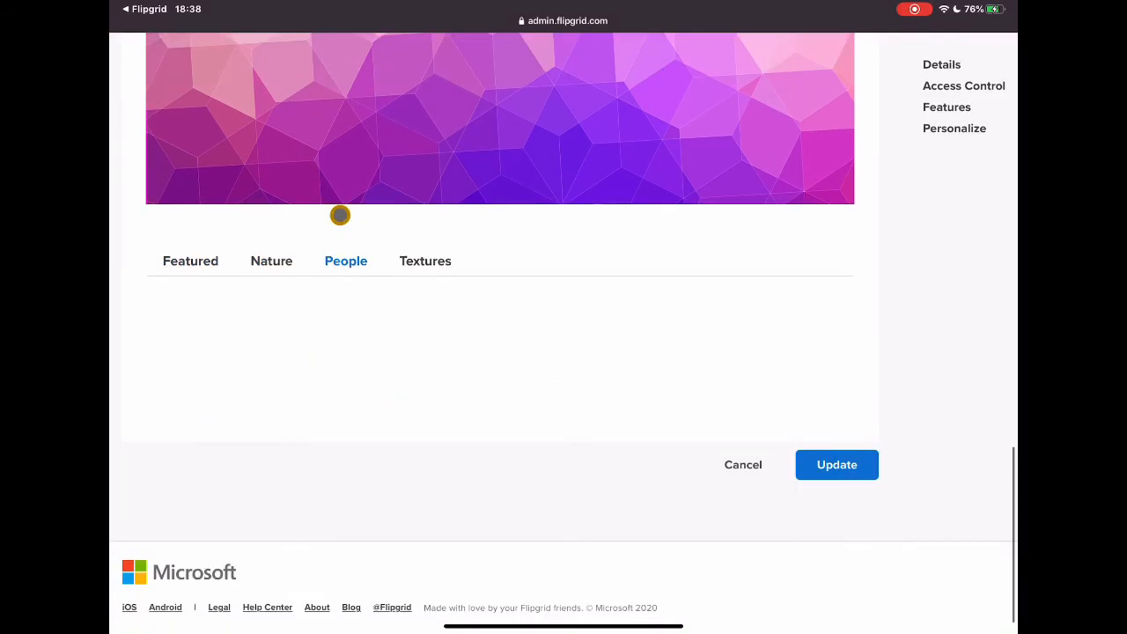
pyautogui.click(425, 261)
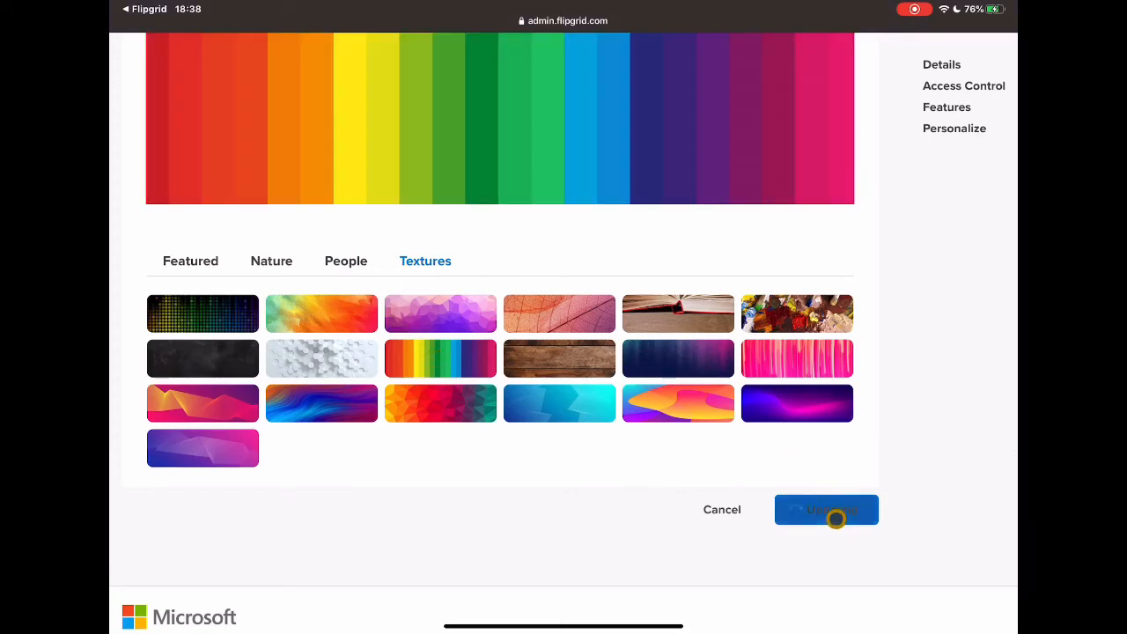
pyautogui.click(827, 510)
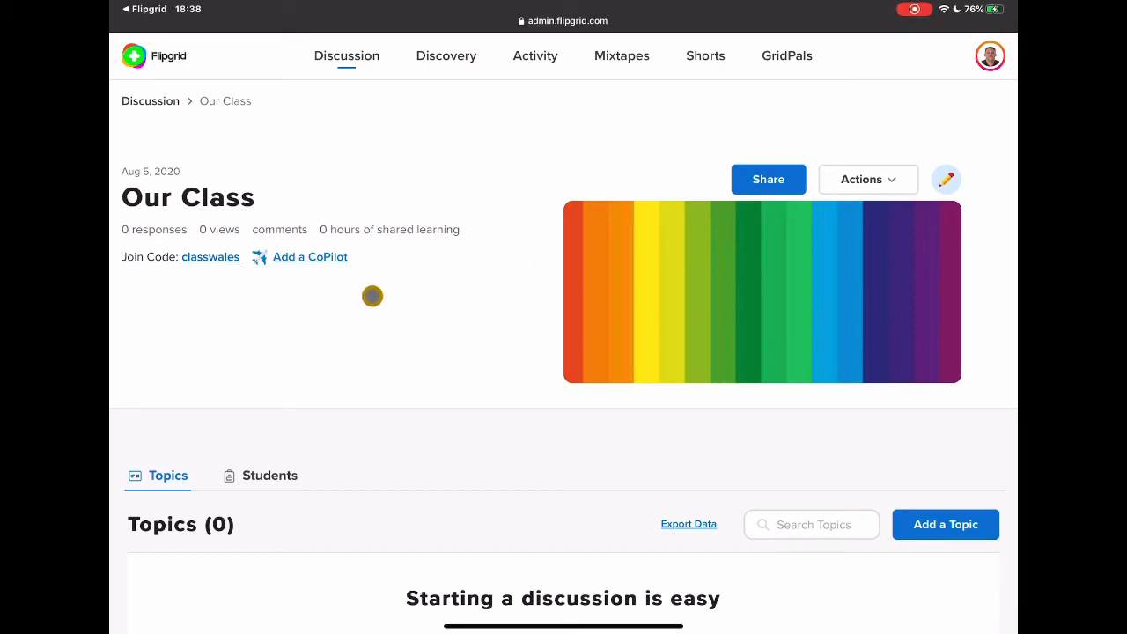
# Scroll to the Topics section and add a new topic to Our Class
pyautogui.scroll(-3)
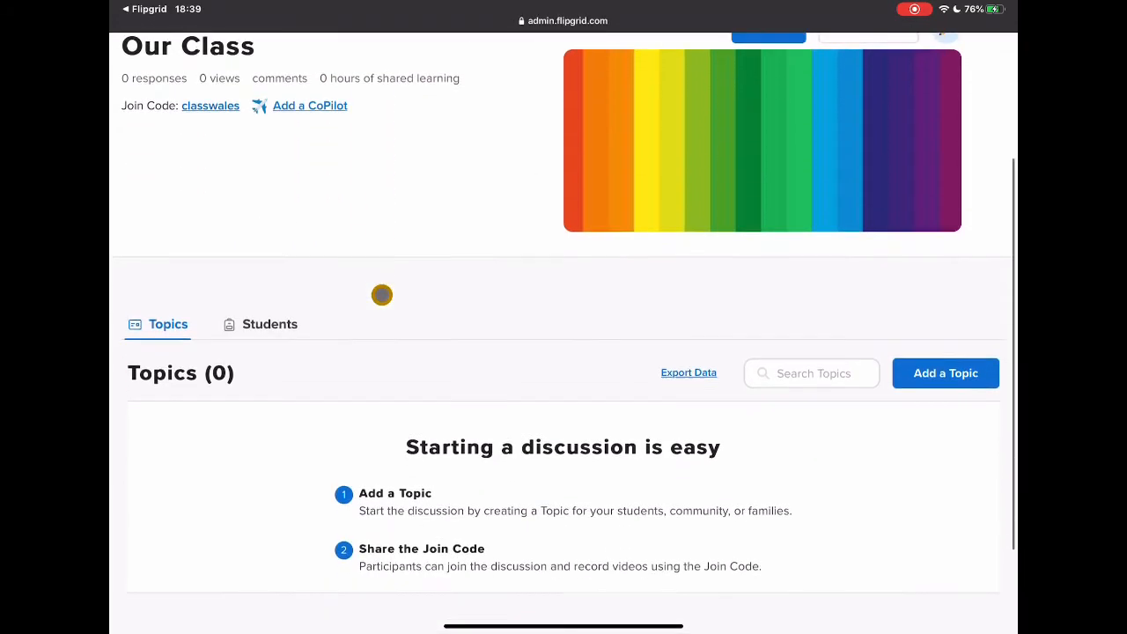
pyautogui.scroll(-3)
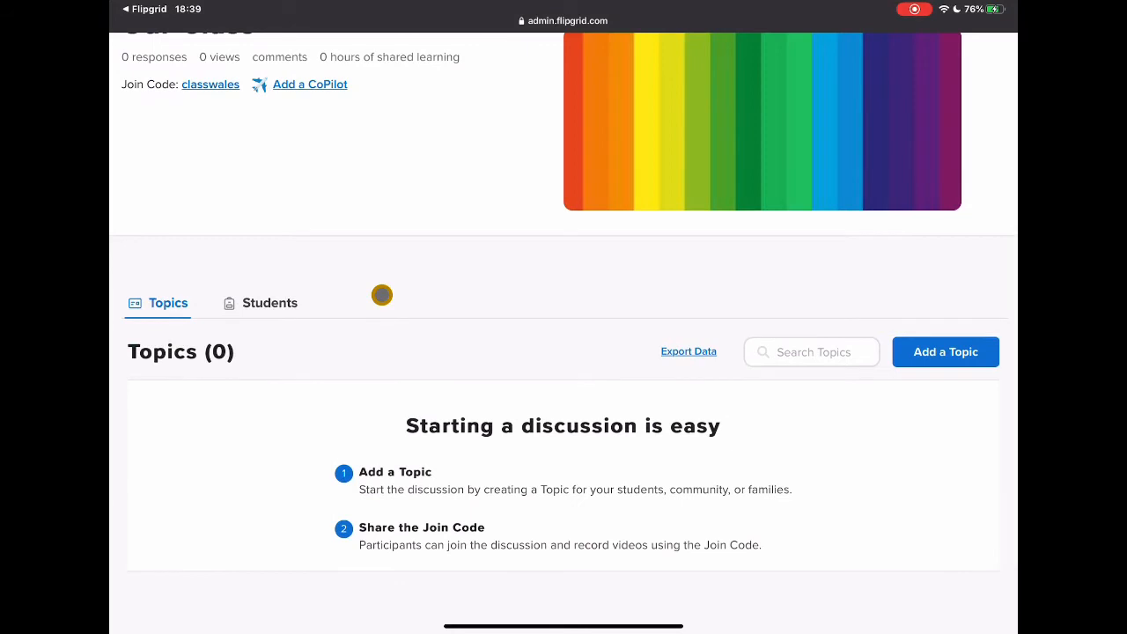
pyautogui.click(945, 352)
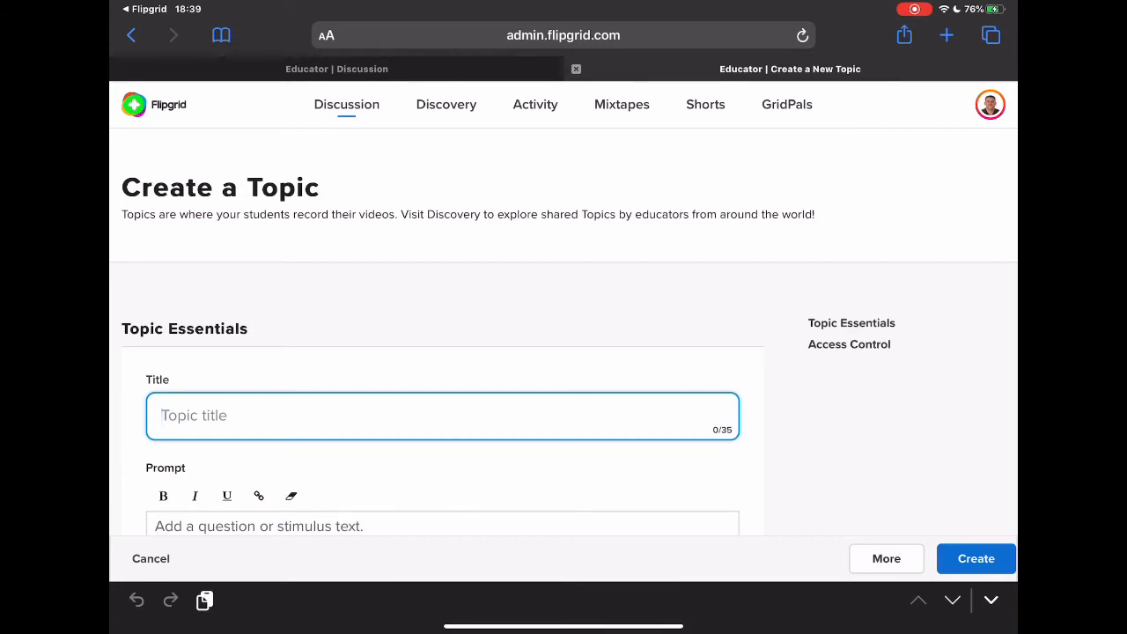
# Title the topic 'Hello' with the prompt 'Say hi and Introduce yourselves'
pyautogui.write('Hello')
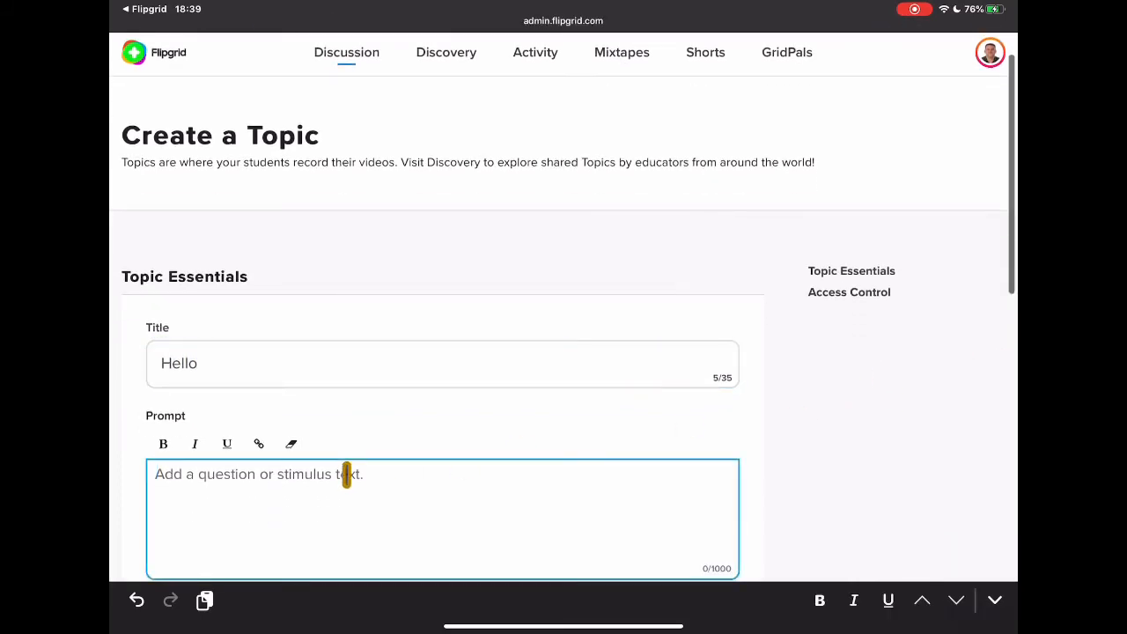
pyautogui.write('Say hi and In')
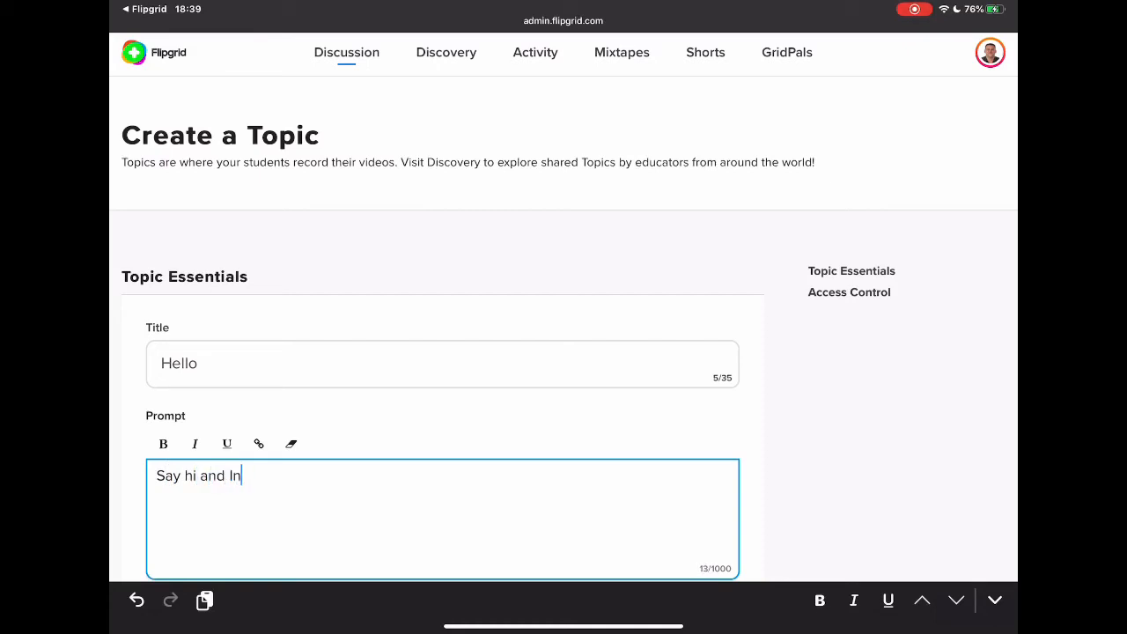
pyautogui.write('troduce you')
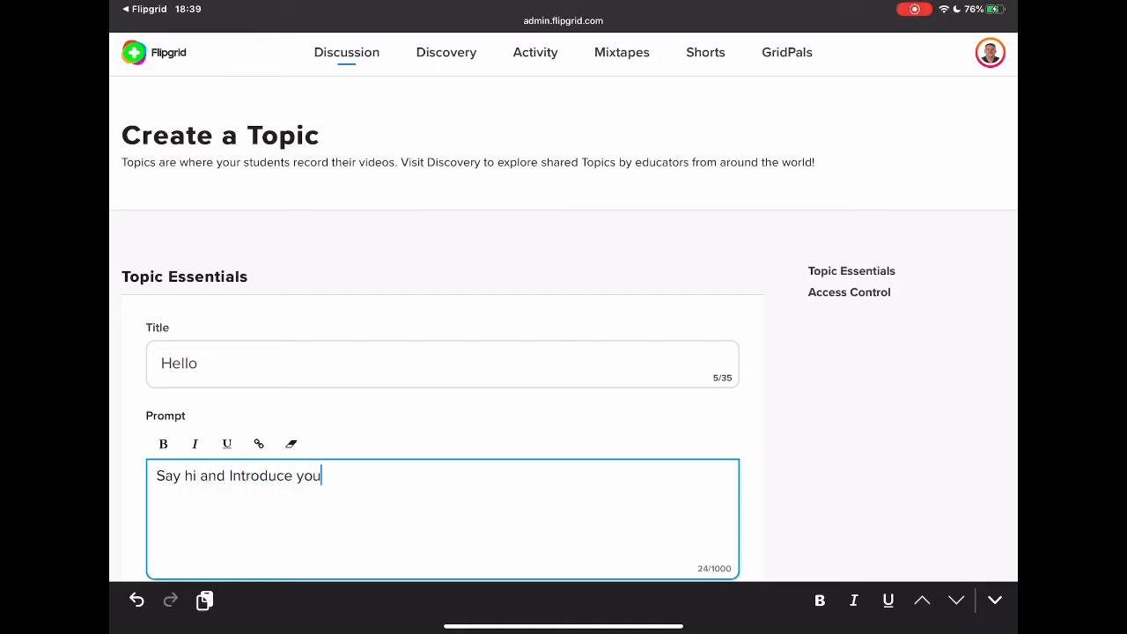
pyautogui.write('rselves')
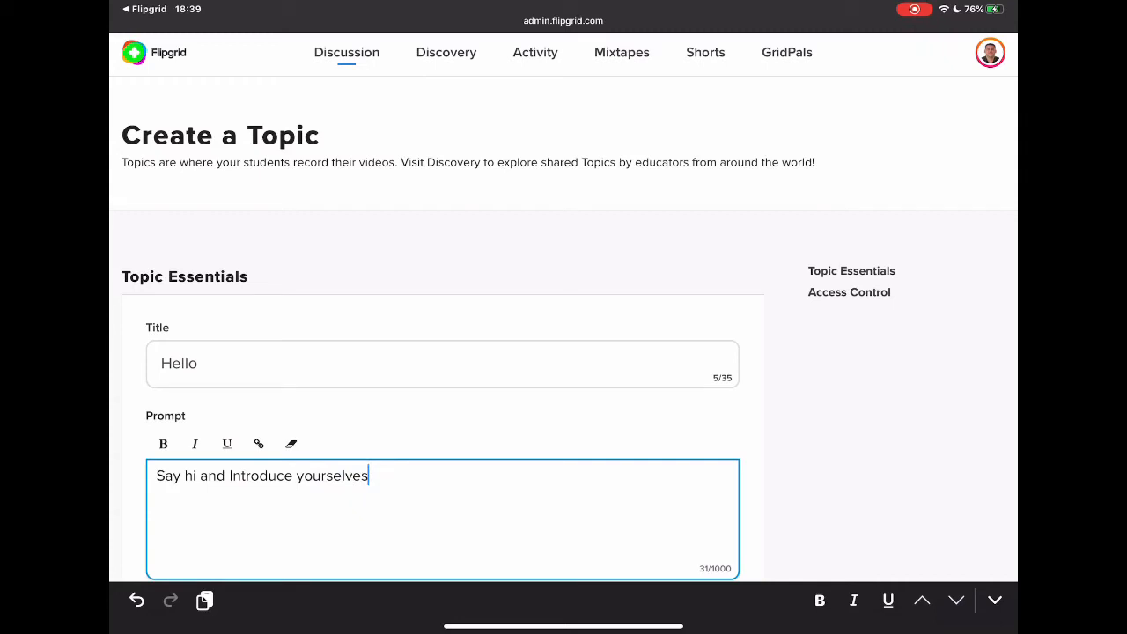
pyautogui.scroll(-3)
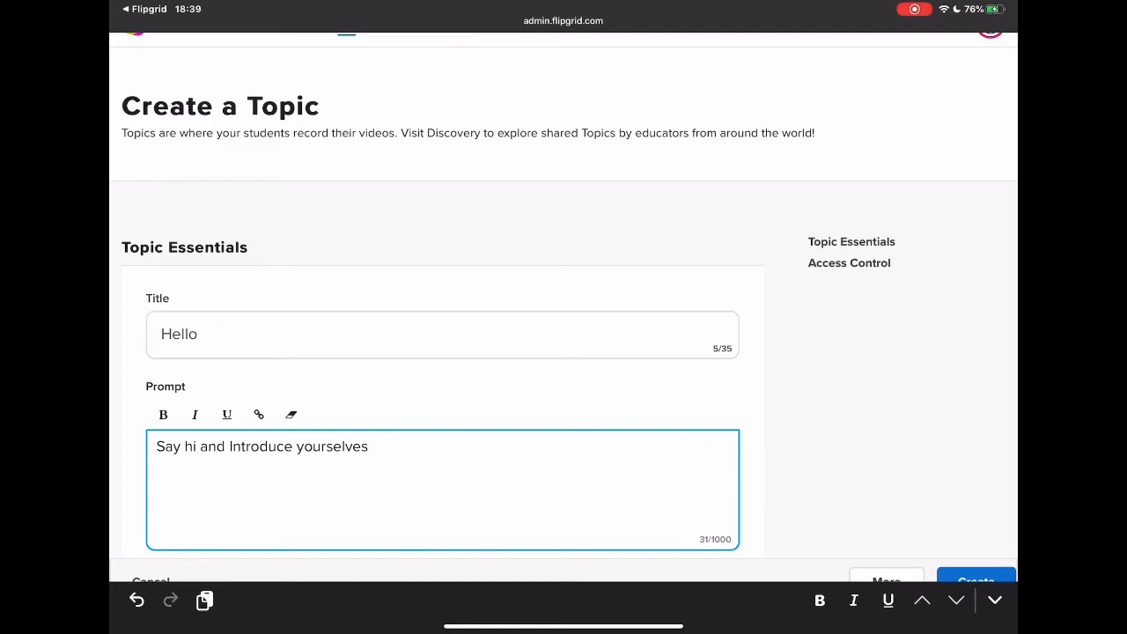
# Set the topic's recording time limit to 30 seconds
pyautogui.scroll(-3)
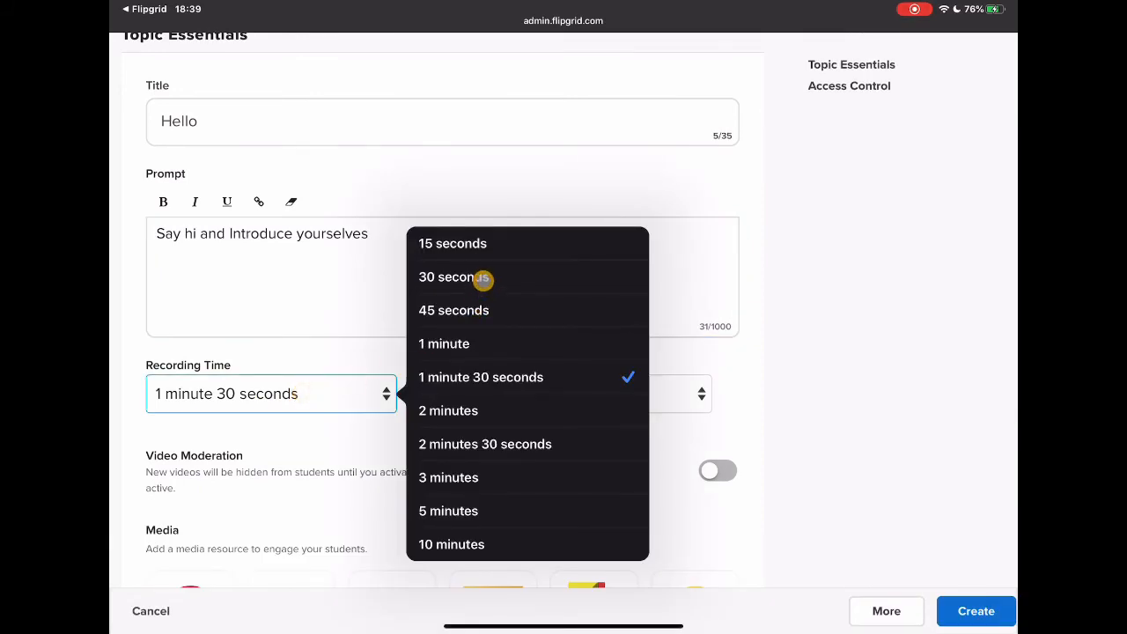
pyautogui.click(451, 276)
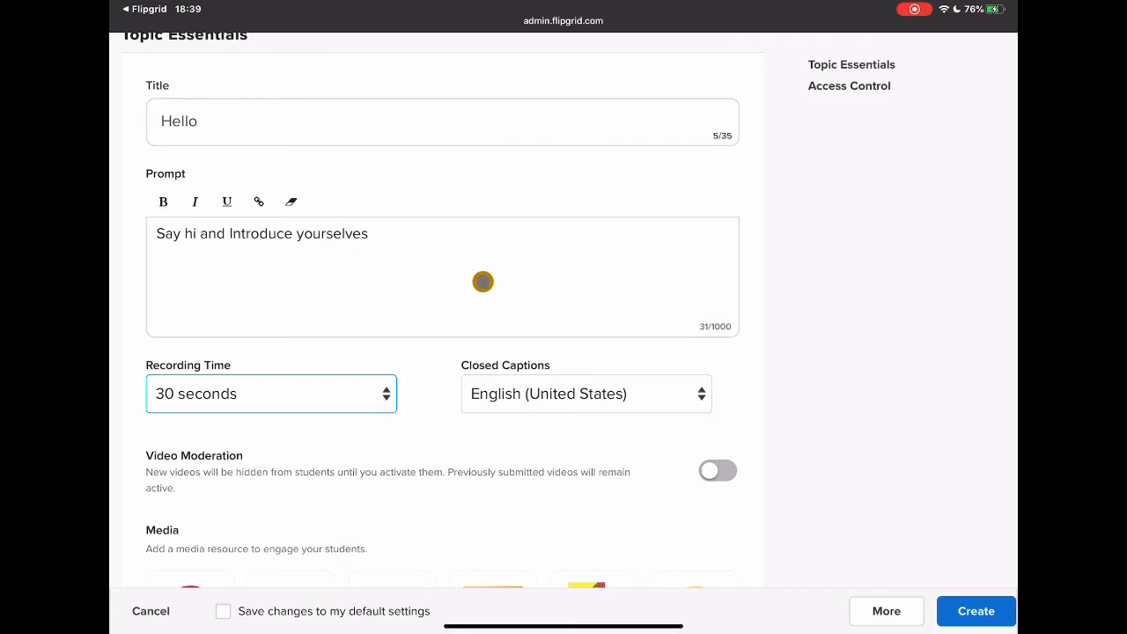
pyautogui.click(270, 394)
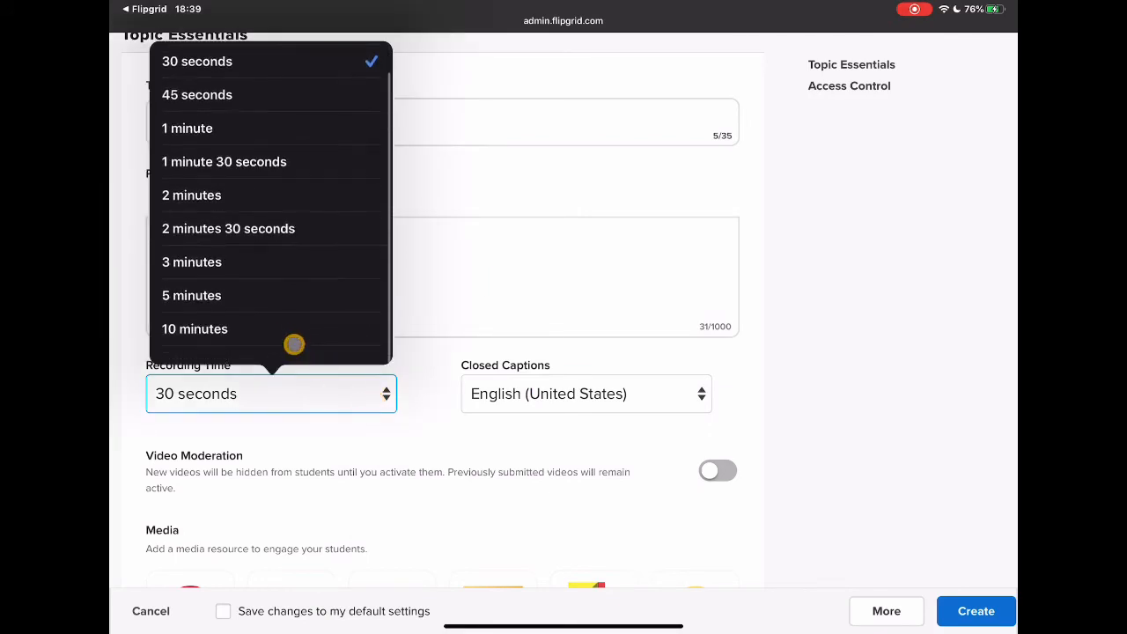
# Set the topic's closed captions to English (United Kingdom)
pyautogui.scroll(-3)
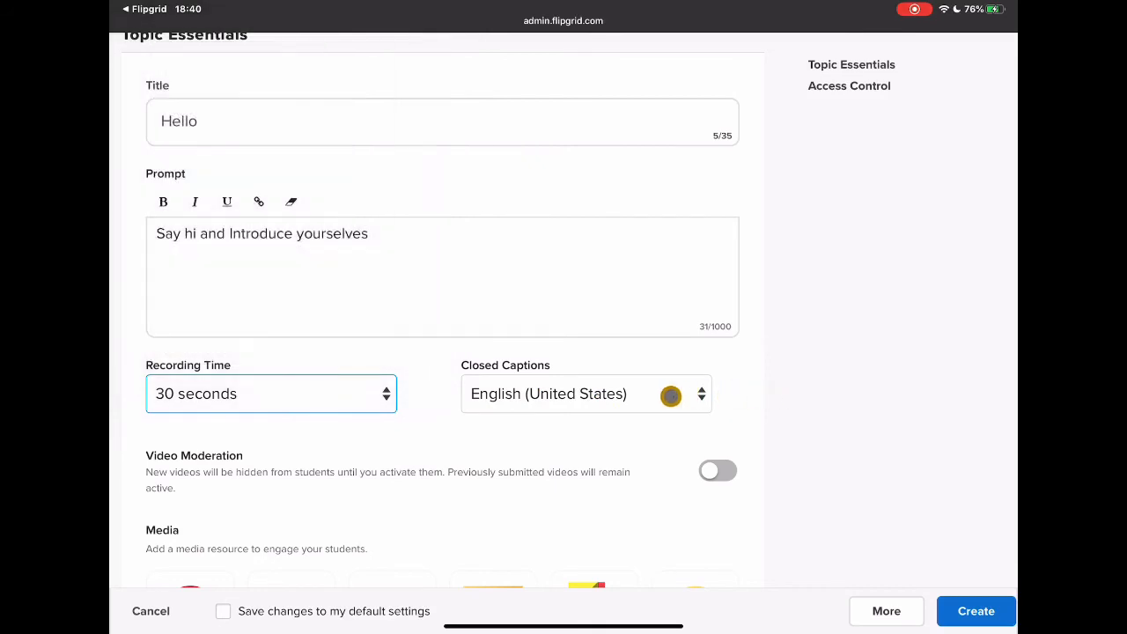
pyautogui.click(586, 394)
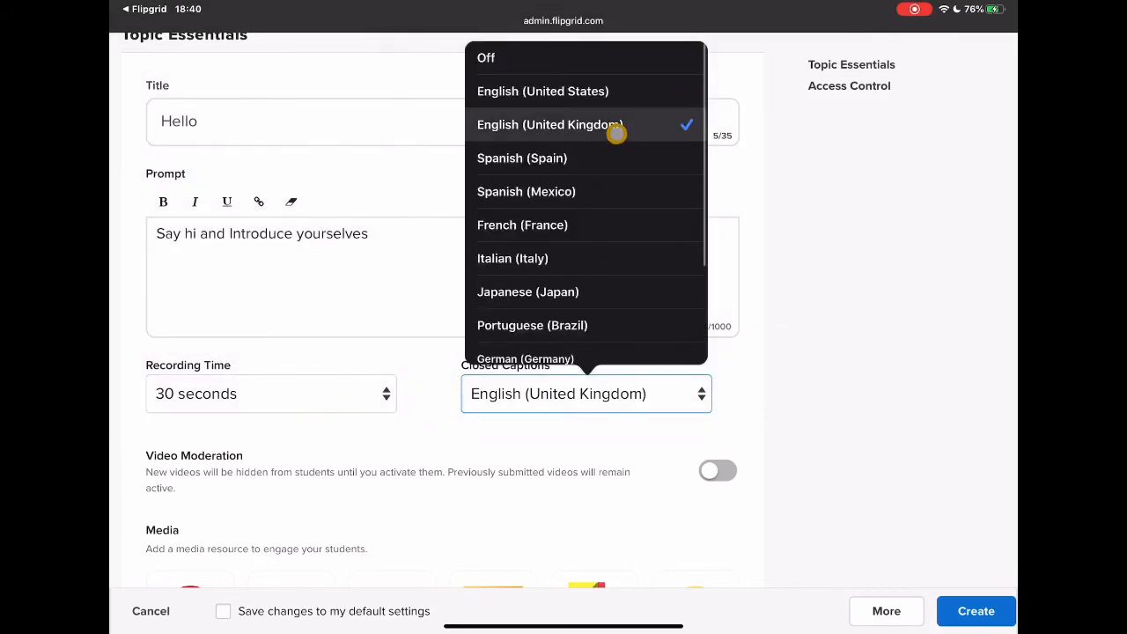
pyautogui.click(549, 124)
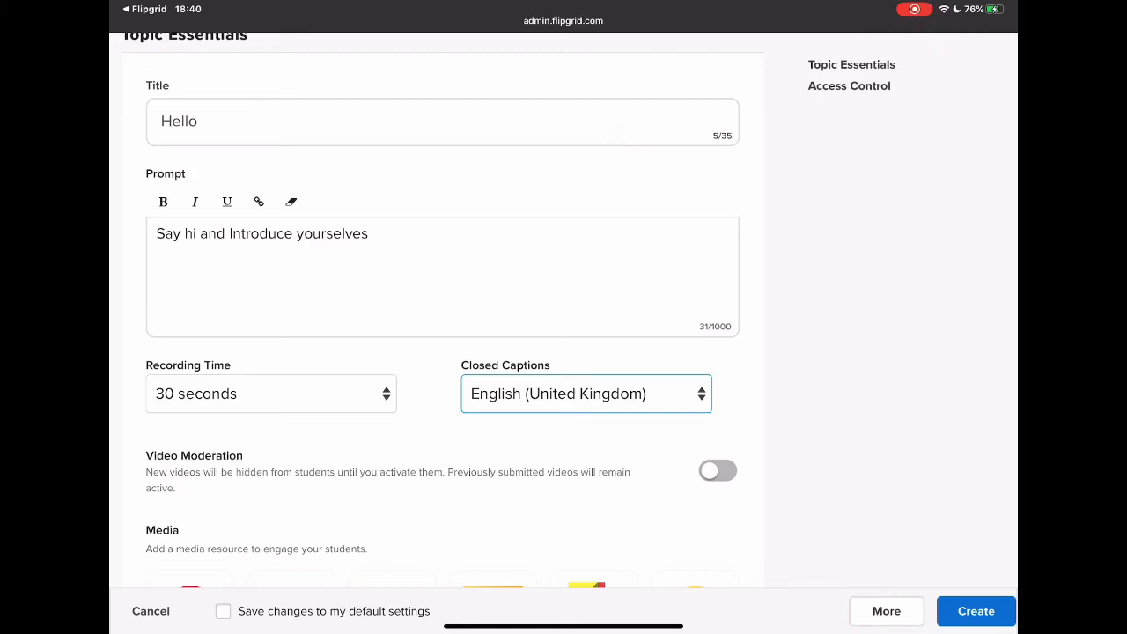
pyautogui.moveTo(927, 208)
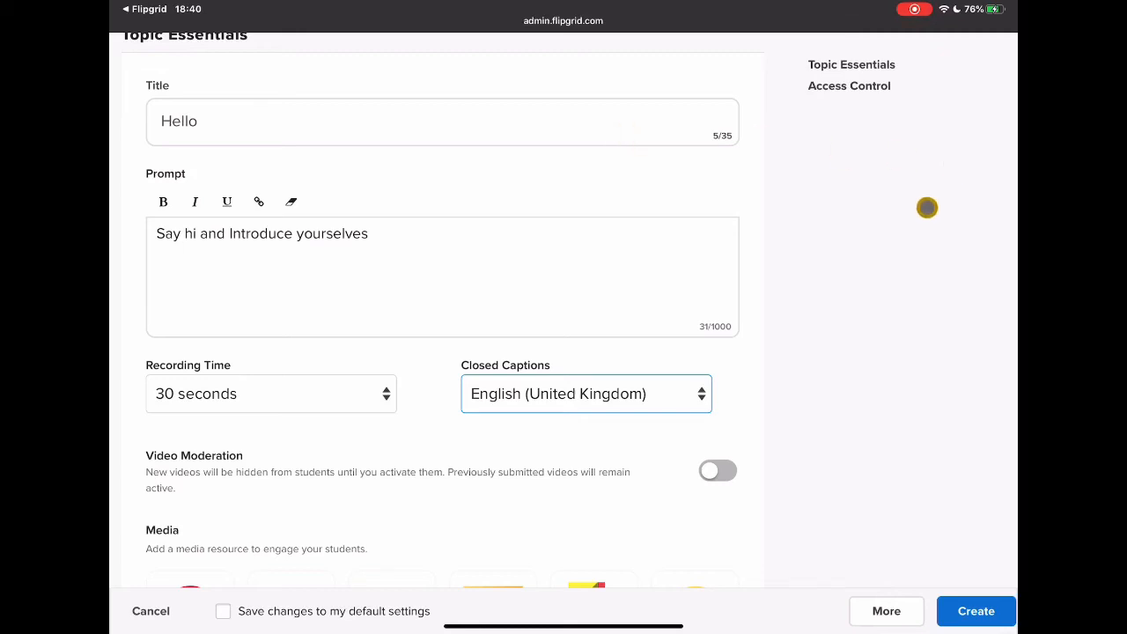
pyautogui.scroll(-3)
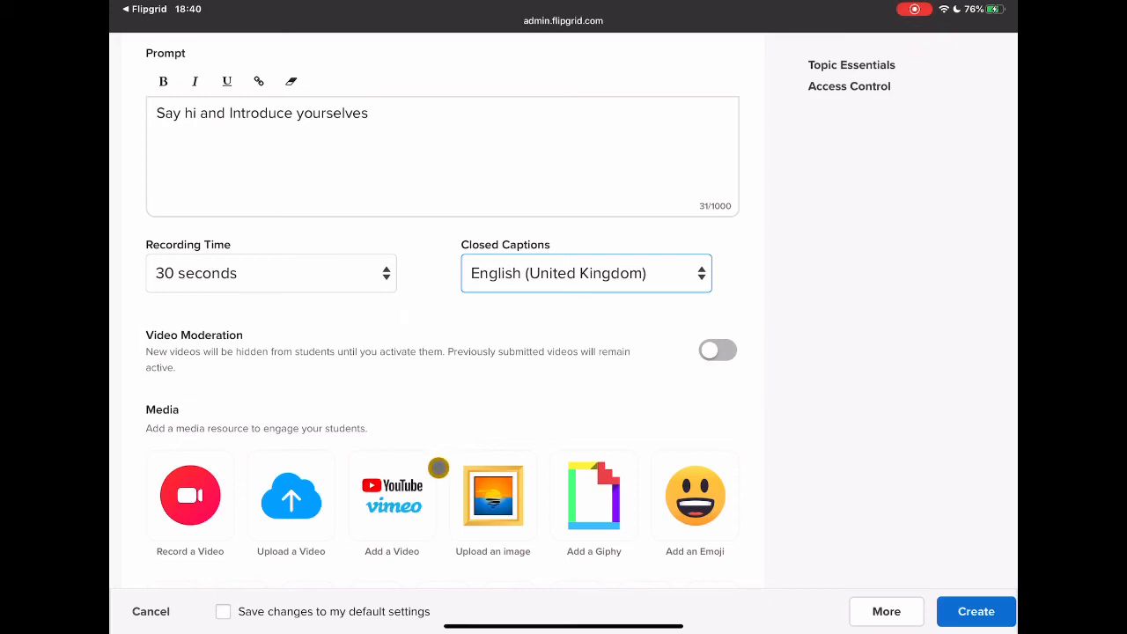
pyautogui.scroll(-3)
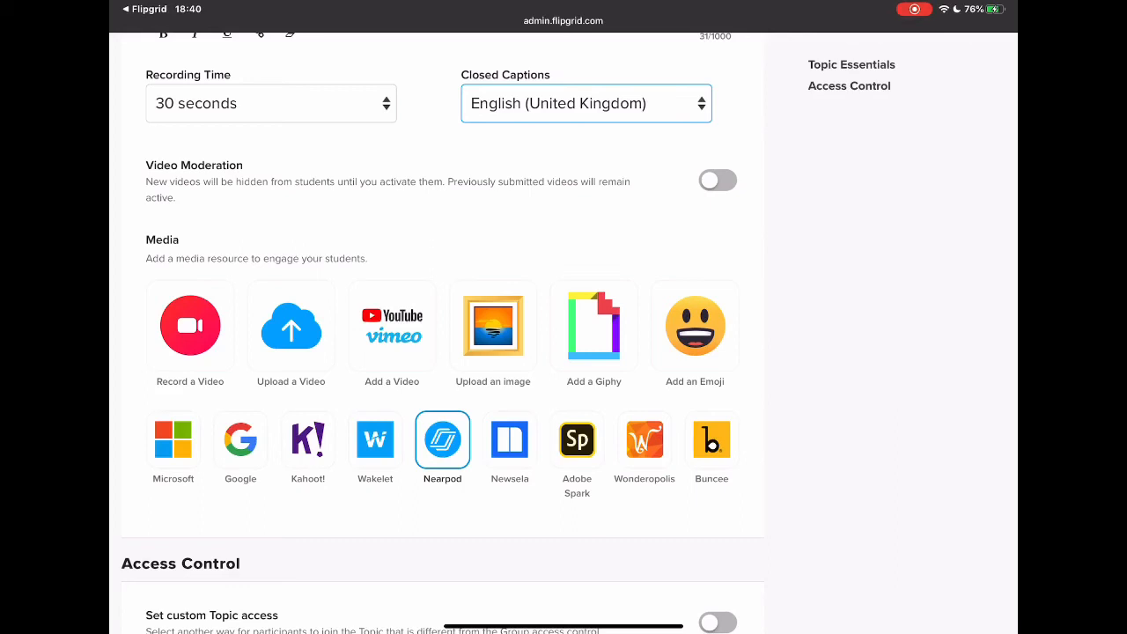
pyautogui.click(190, 325)
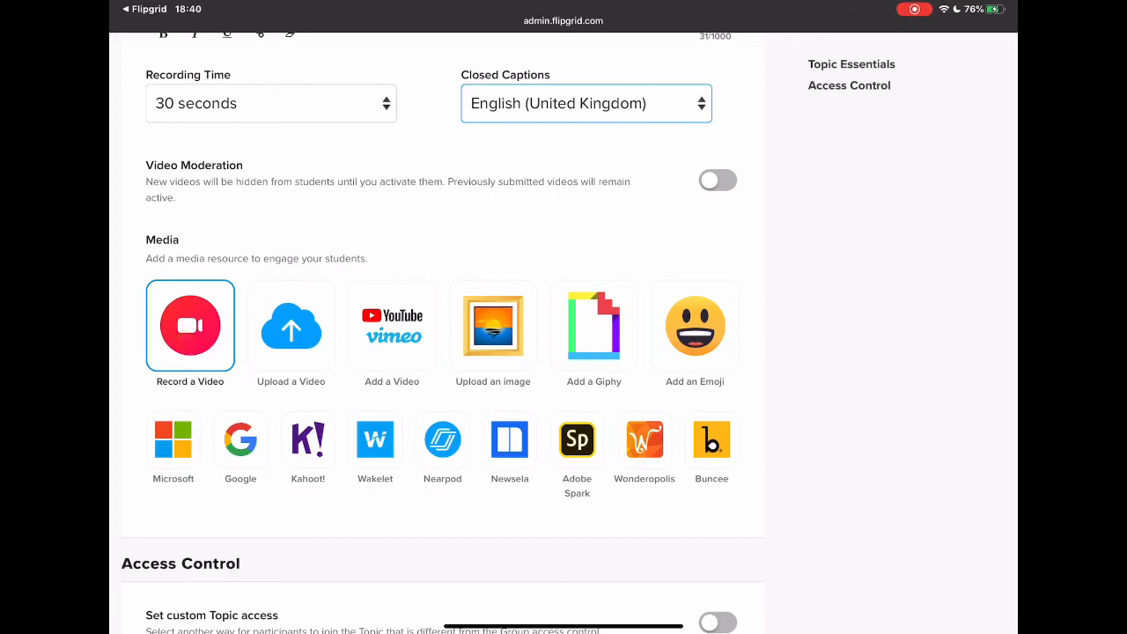
pyautogui.click(593, 326)
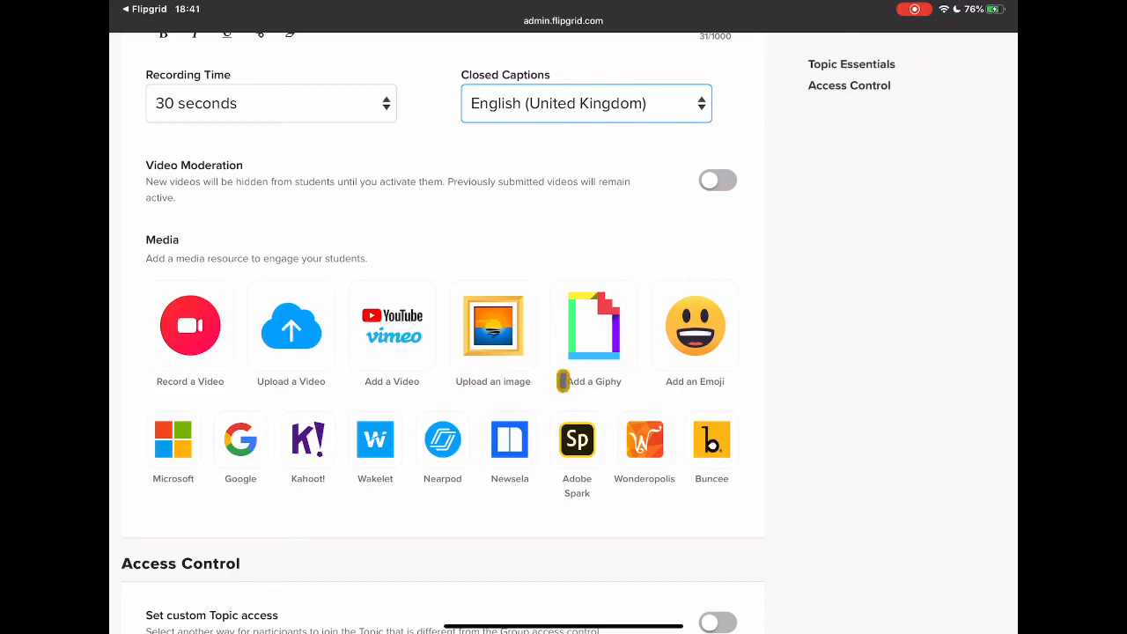
# Search Giphy for 'Hello' and attach the waving bear GIF to the topic
pyautogui.click(594, 325)
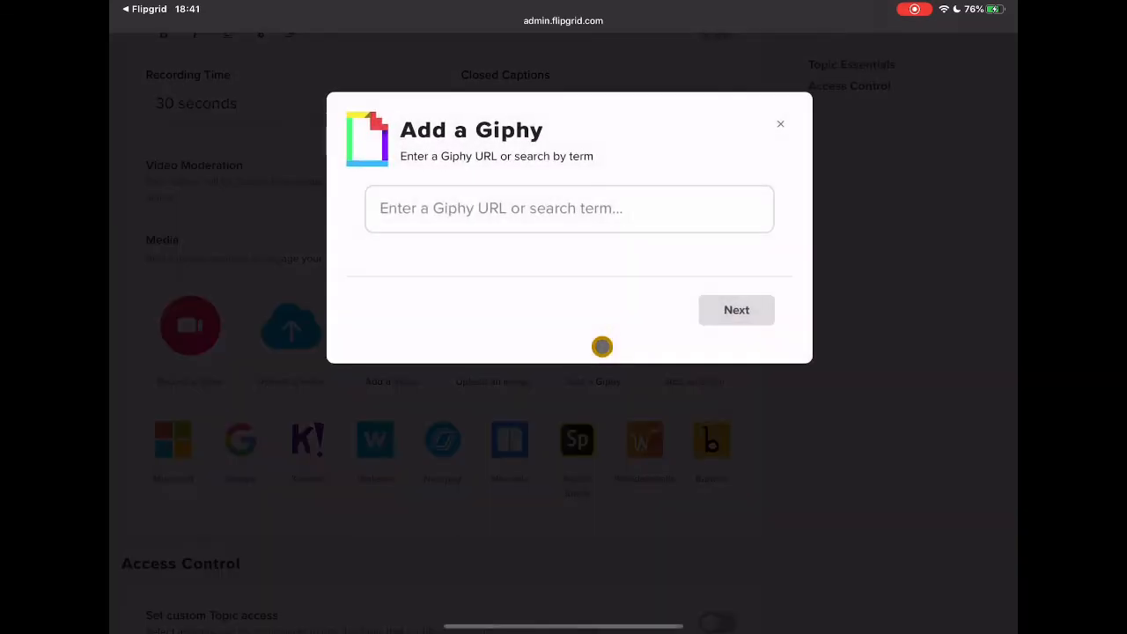
pyautogui.write('Hell')
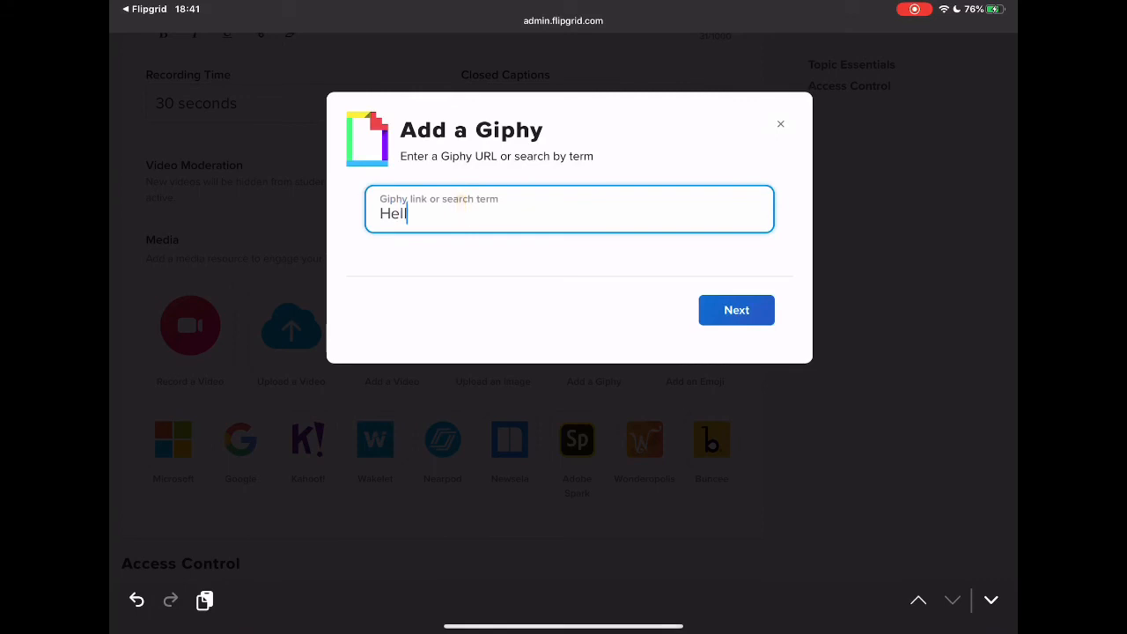
pyautogui.write('lo')
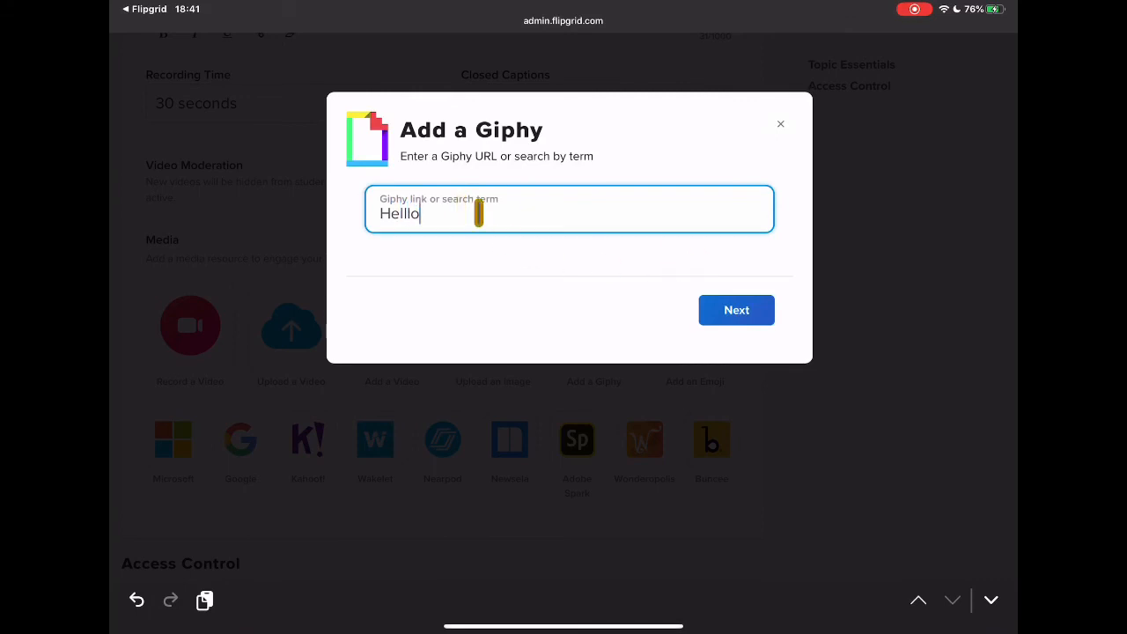
pyautogui.click(736, 310)
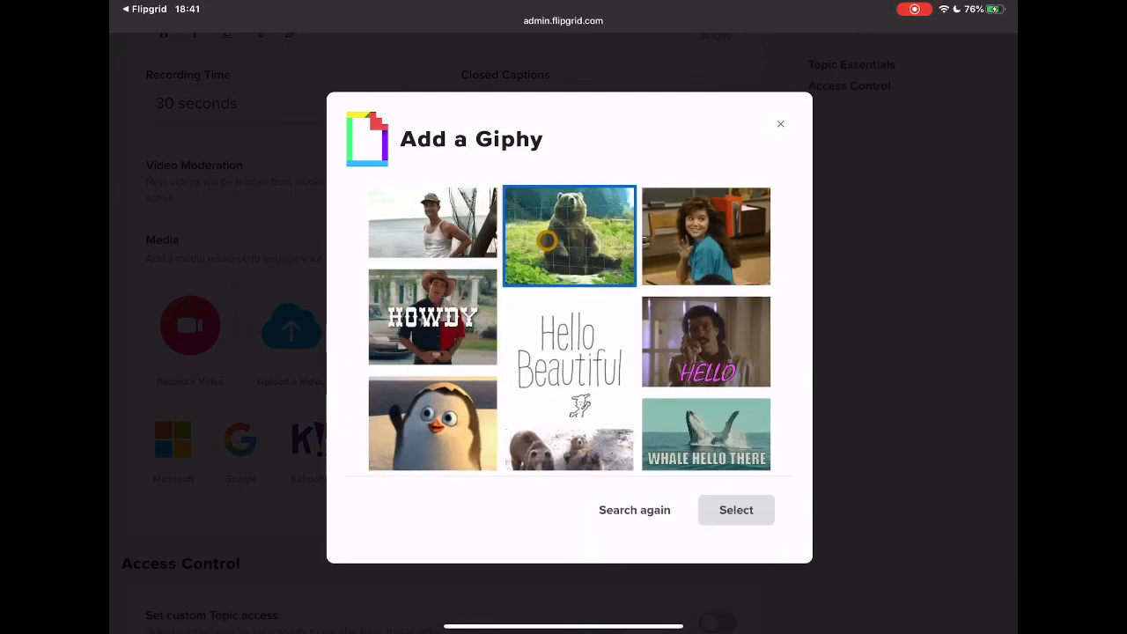
pyautogui.click(735, 510)
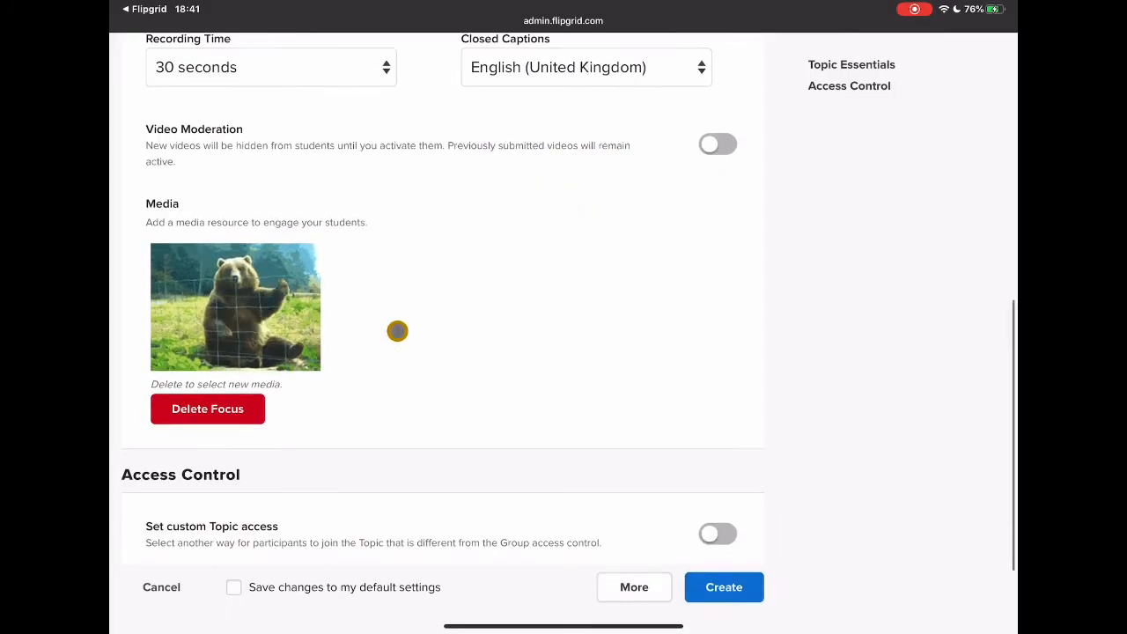
pyautogui.scroll(-3)
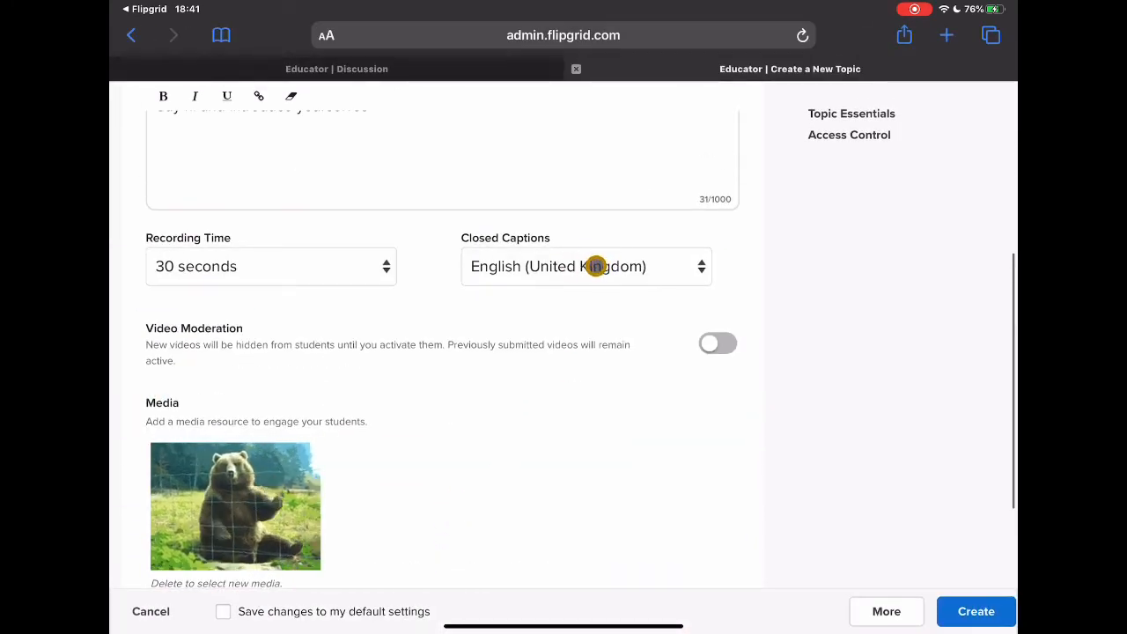
pyautogui.scroll(-3)
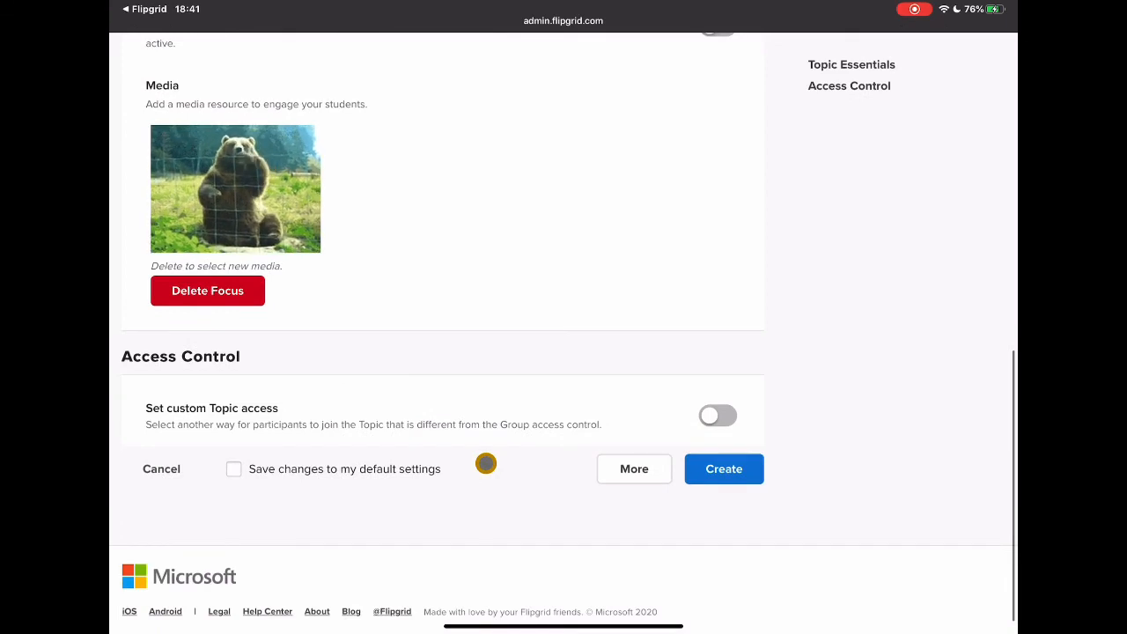
pyautogui.click(724, 468)
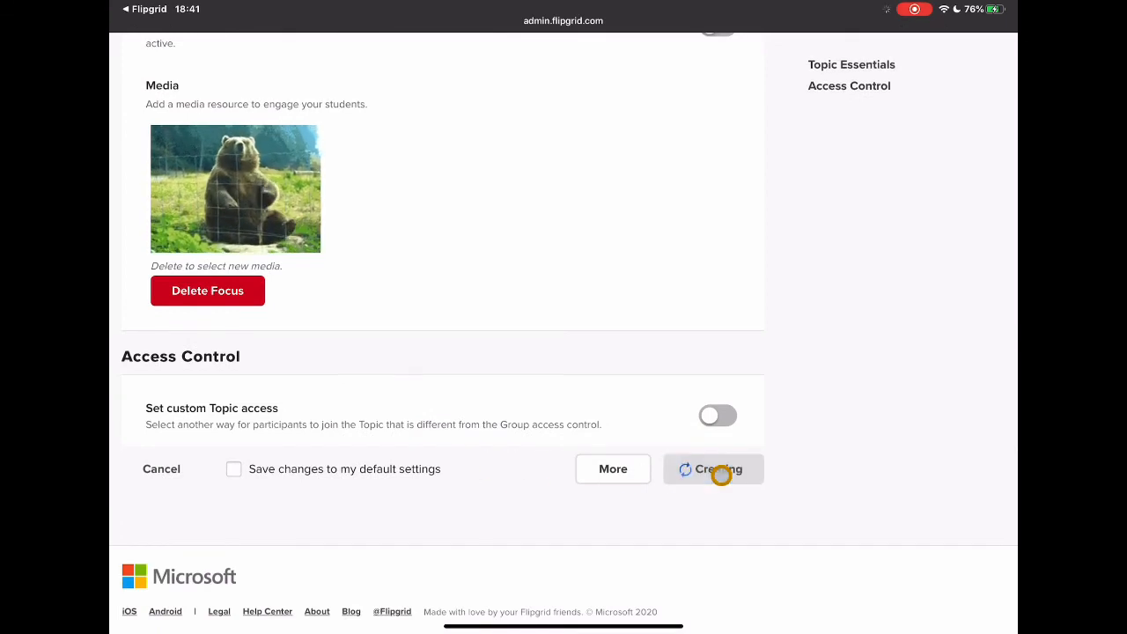
pyautogui.click(720, 469)
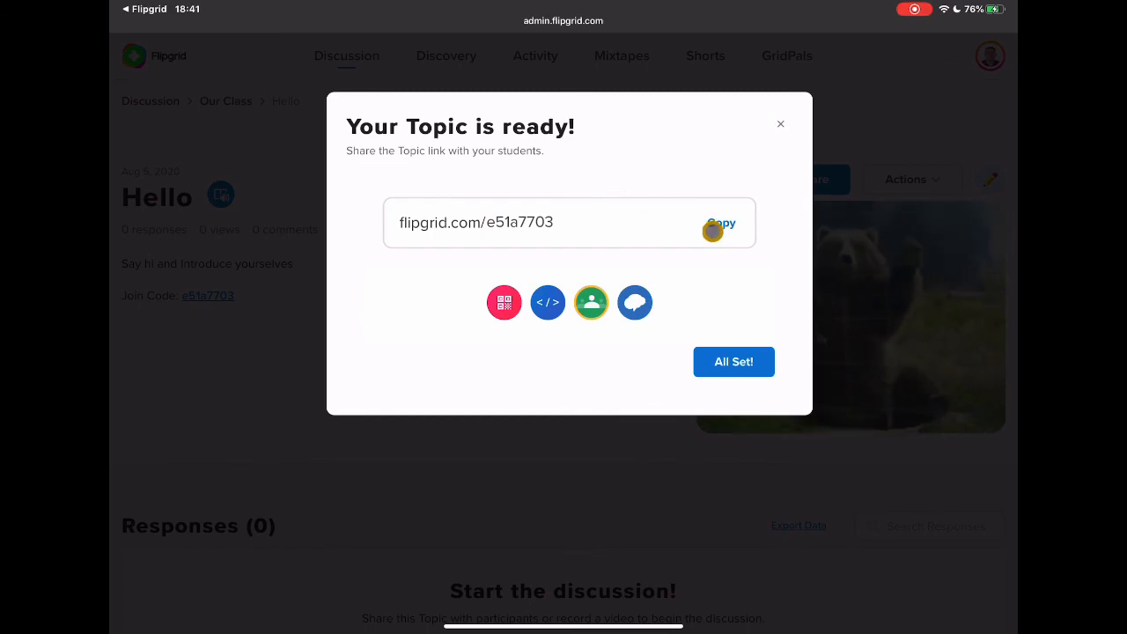
# Dismiss the 'Your Topic is ready' dialog and scroll through the Hello topic page
pyautogui.click(734, 362)
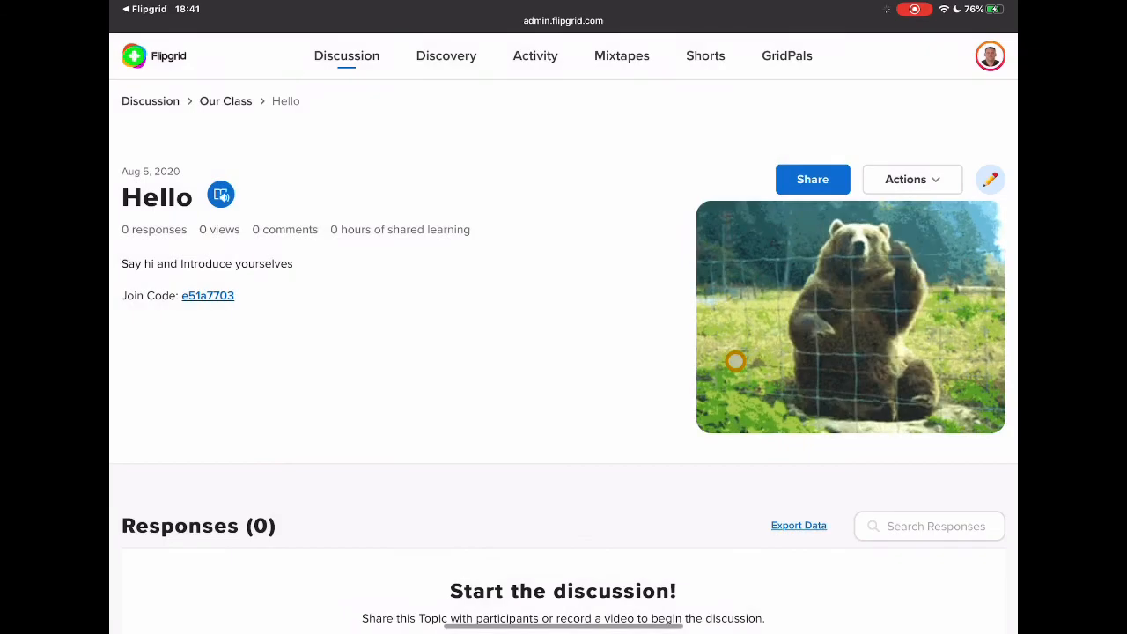
pyautogui.scroll(-3)
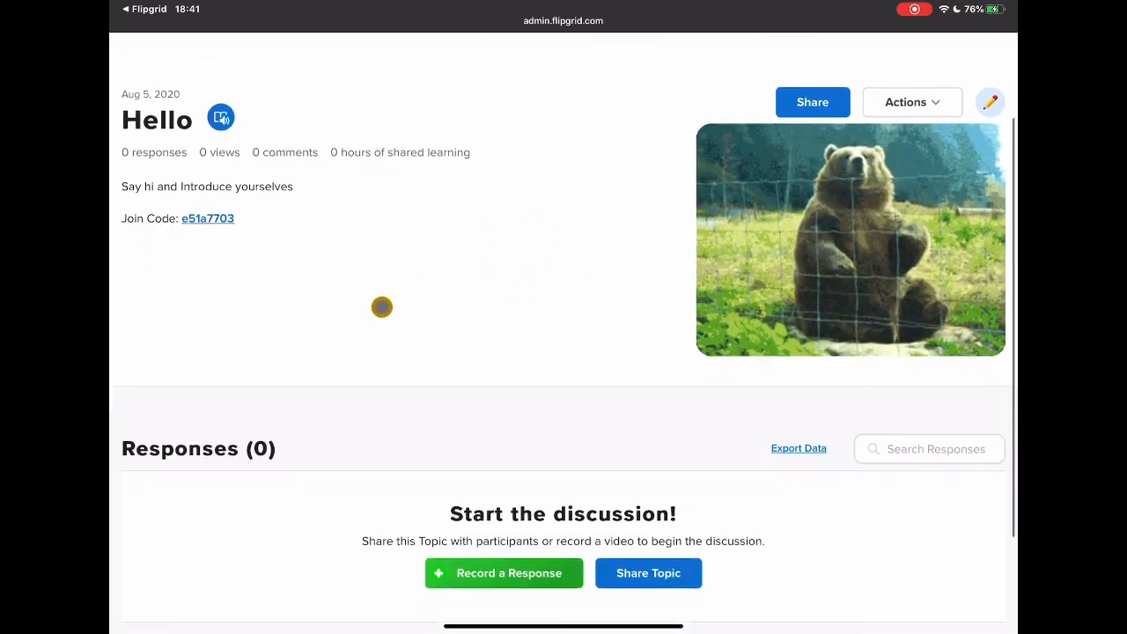
pyautogui.scroll(-3)
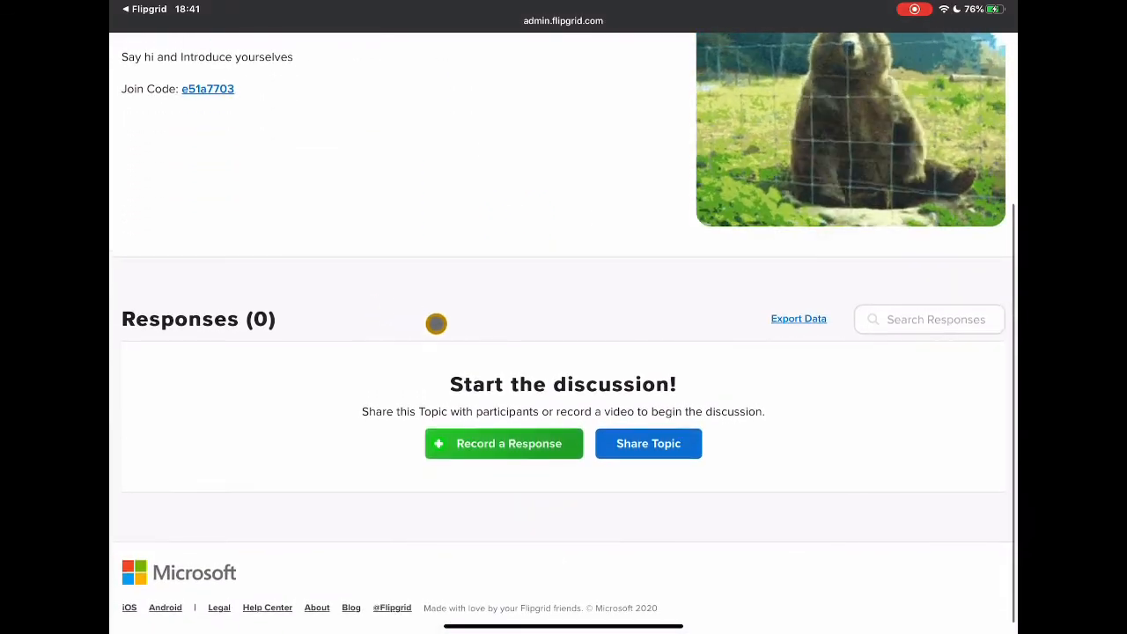